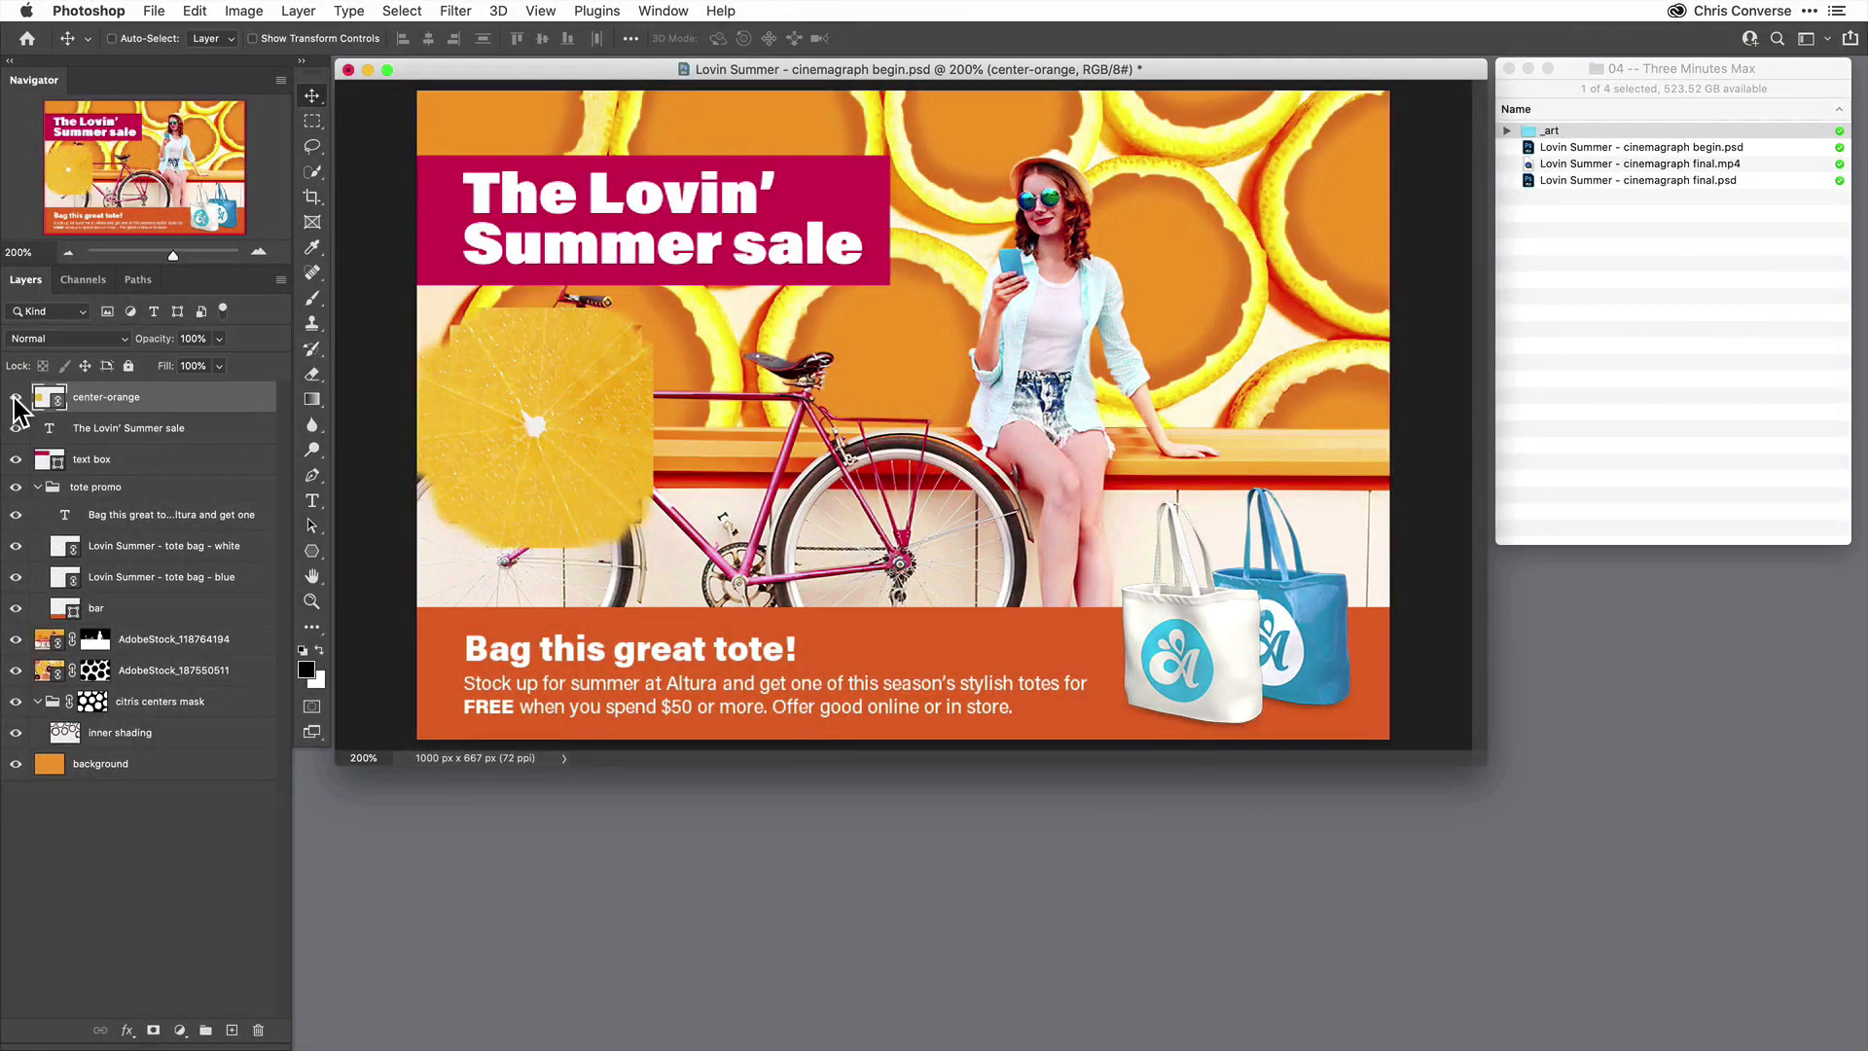
mouse_move(18, 410)
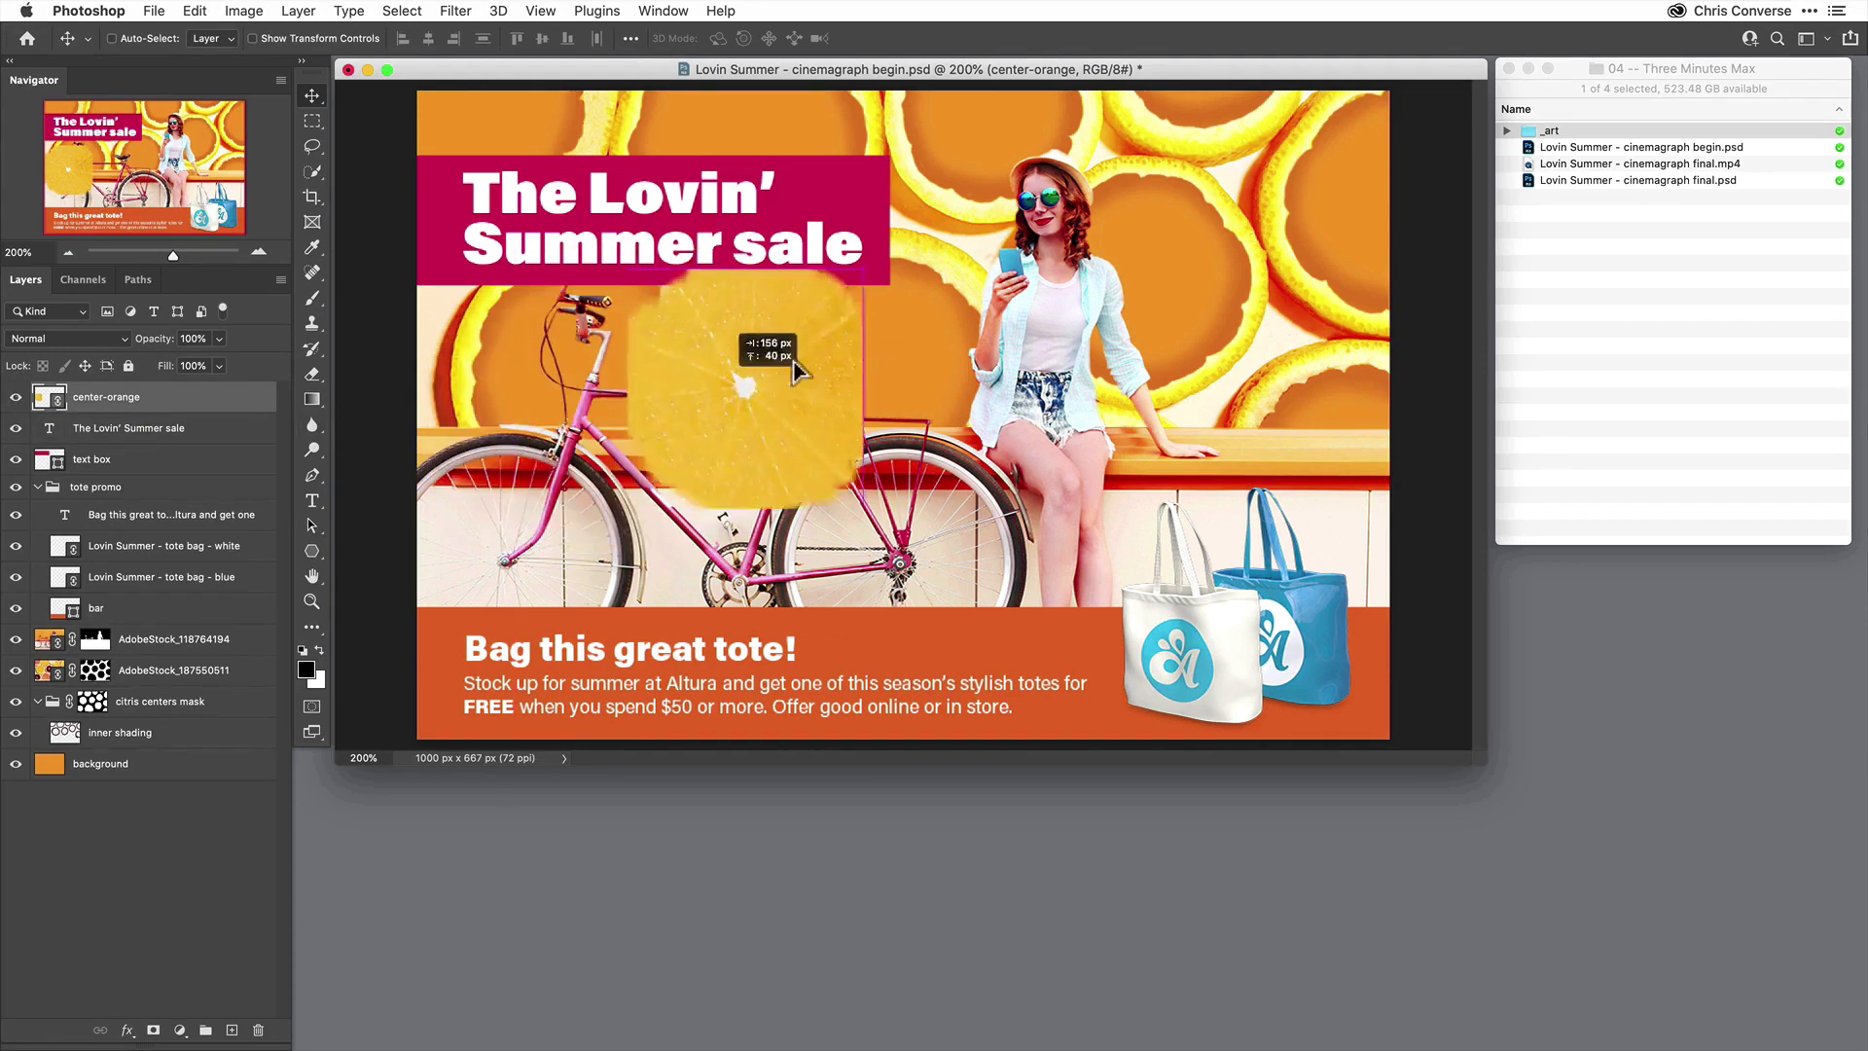
Nudge the center-orange artwork so its orange shows through the slice centres.
drag(751, 370, 905, 333)
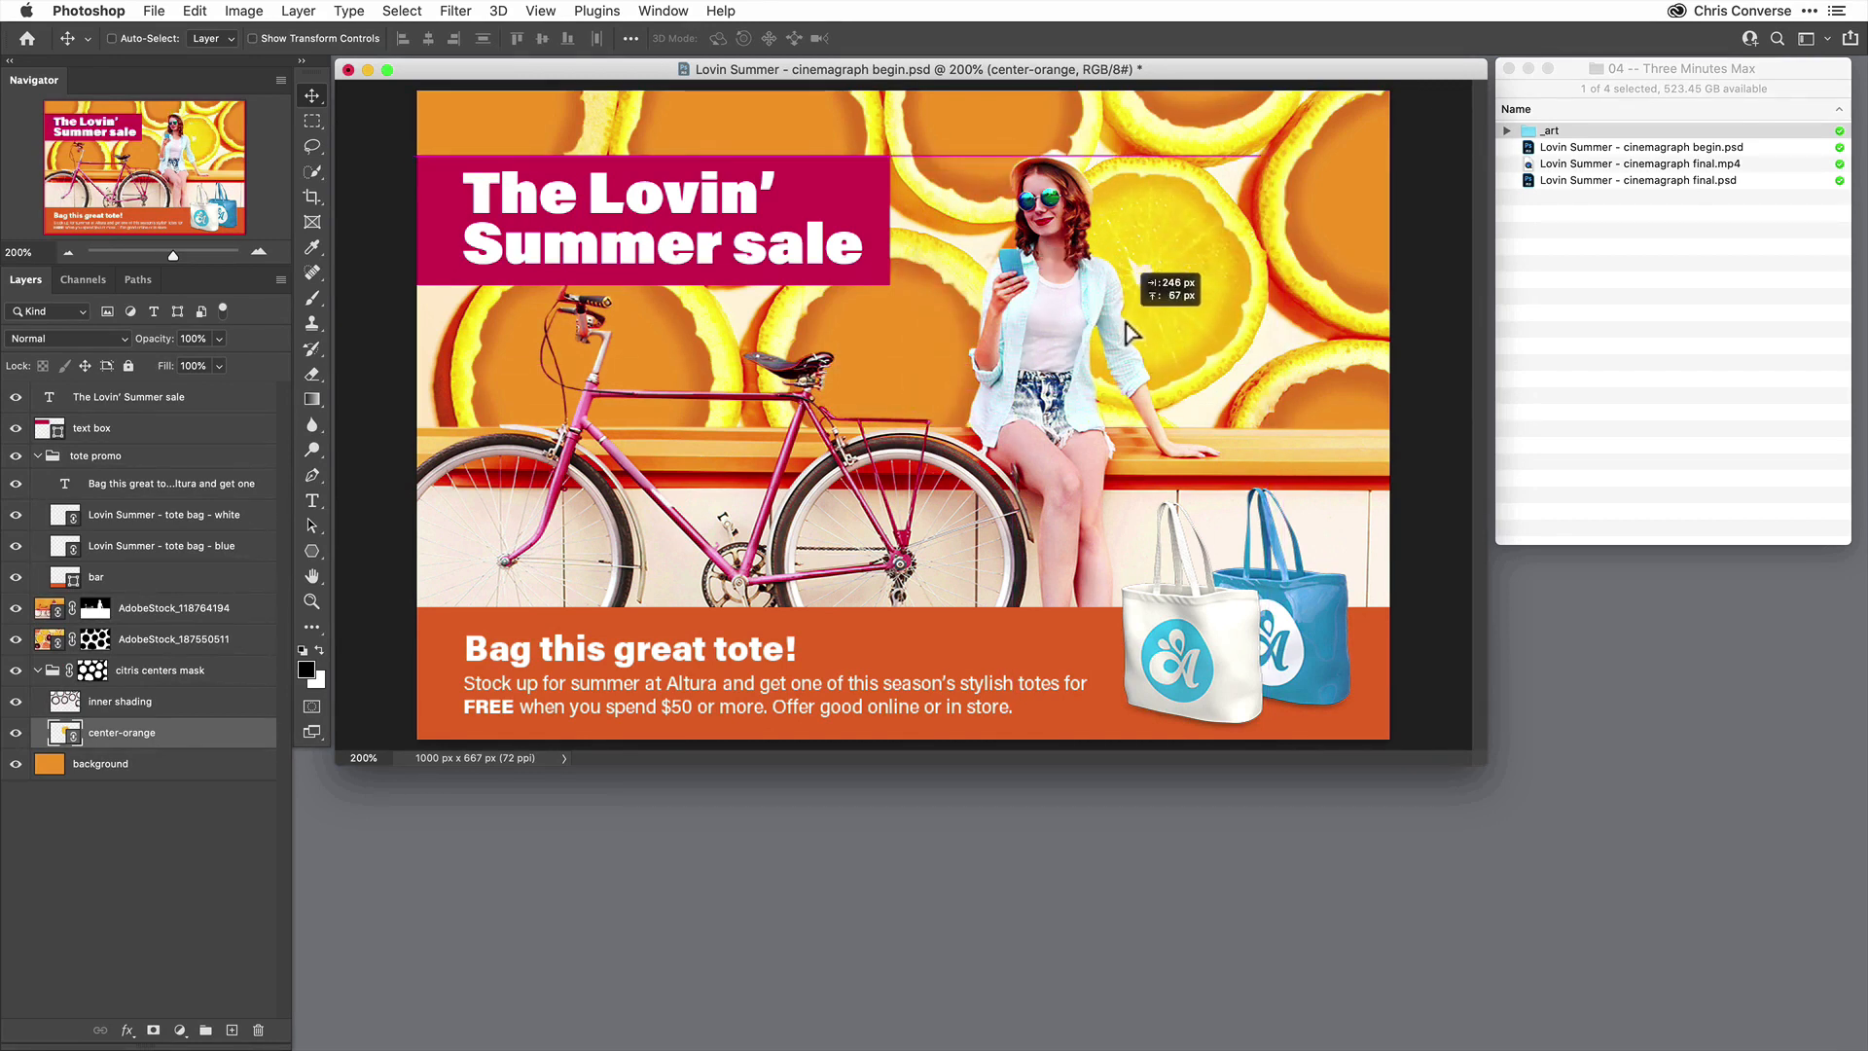
Show the Timeline panel from the Window menu.
click(662, 11)
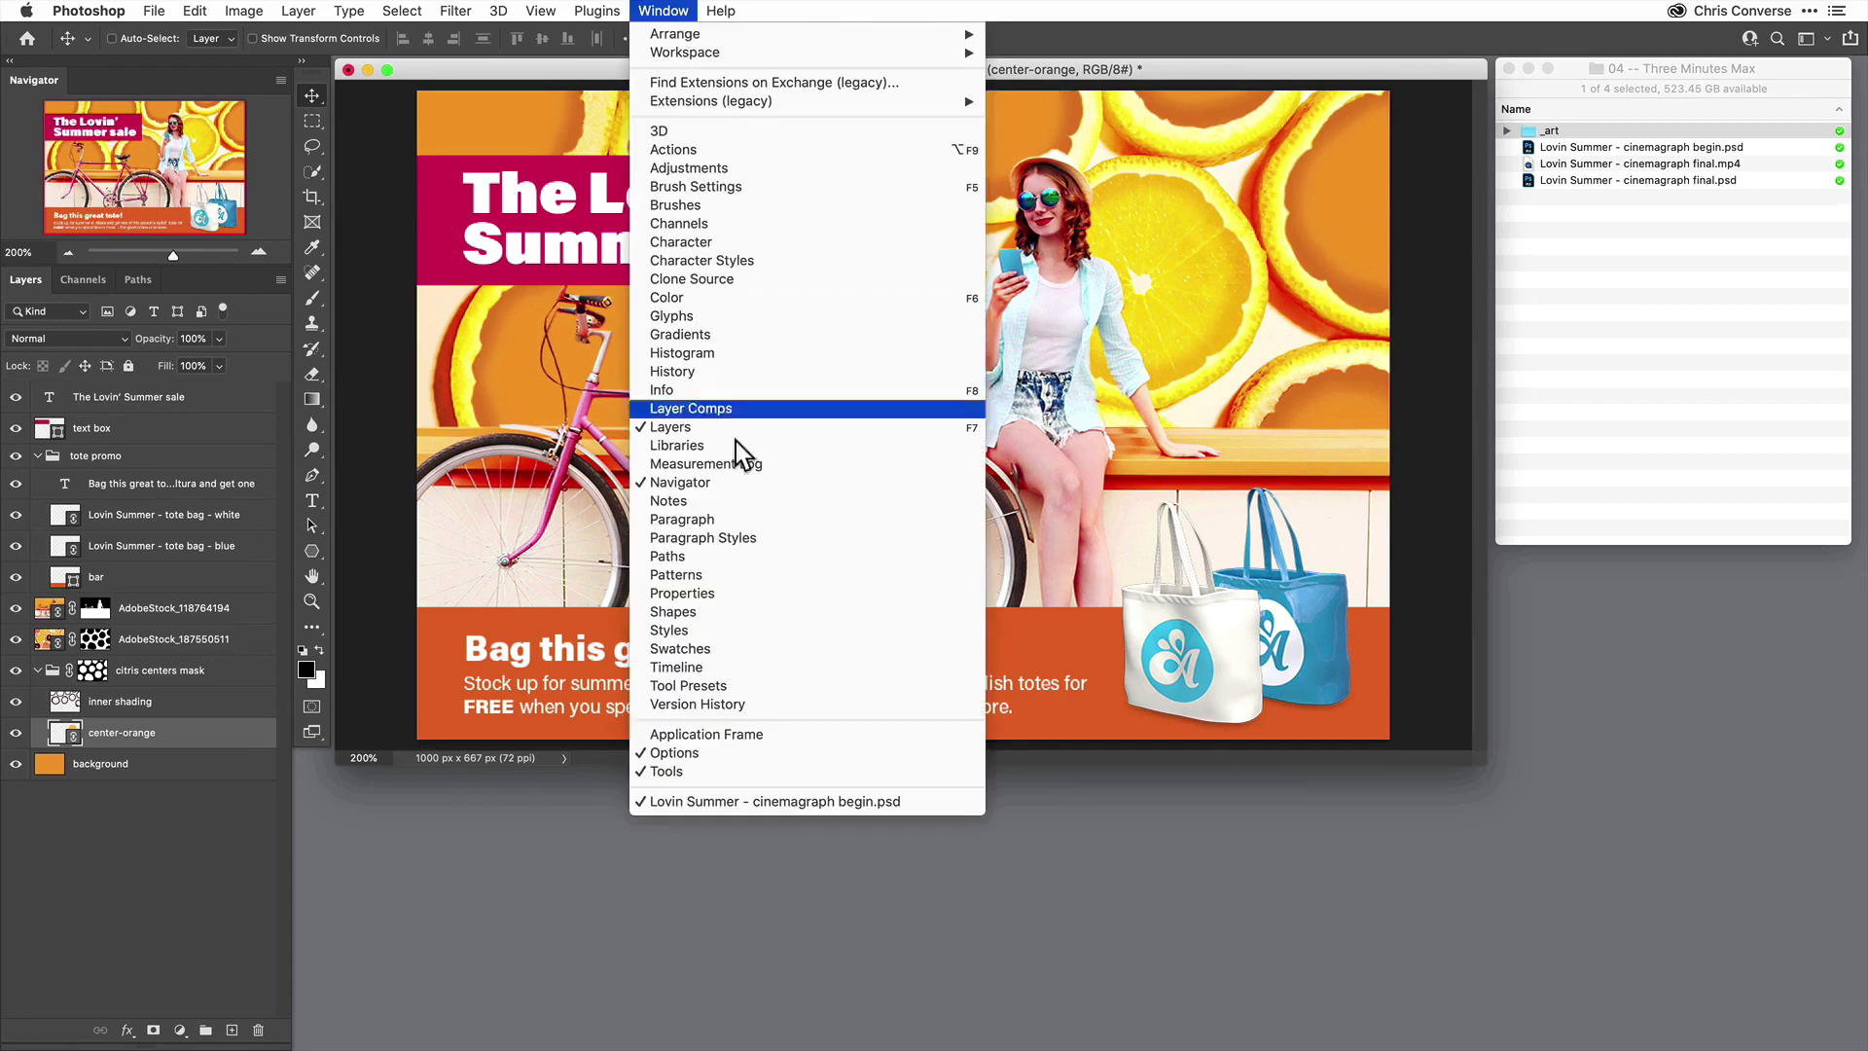
click(675, 665)
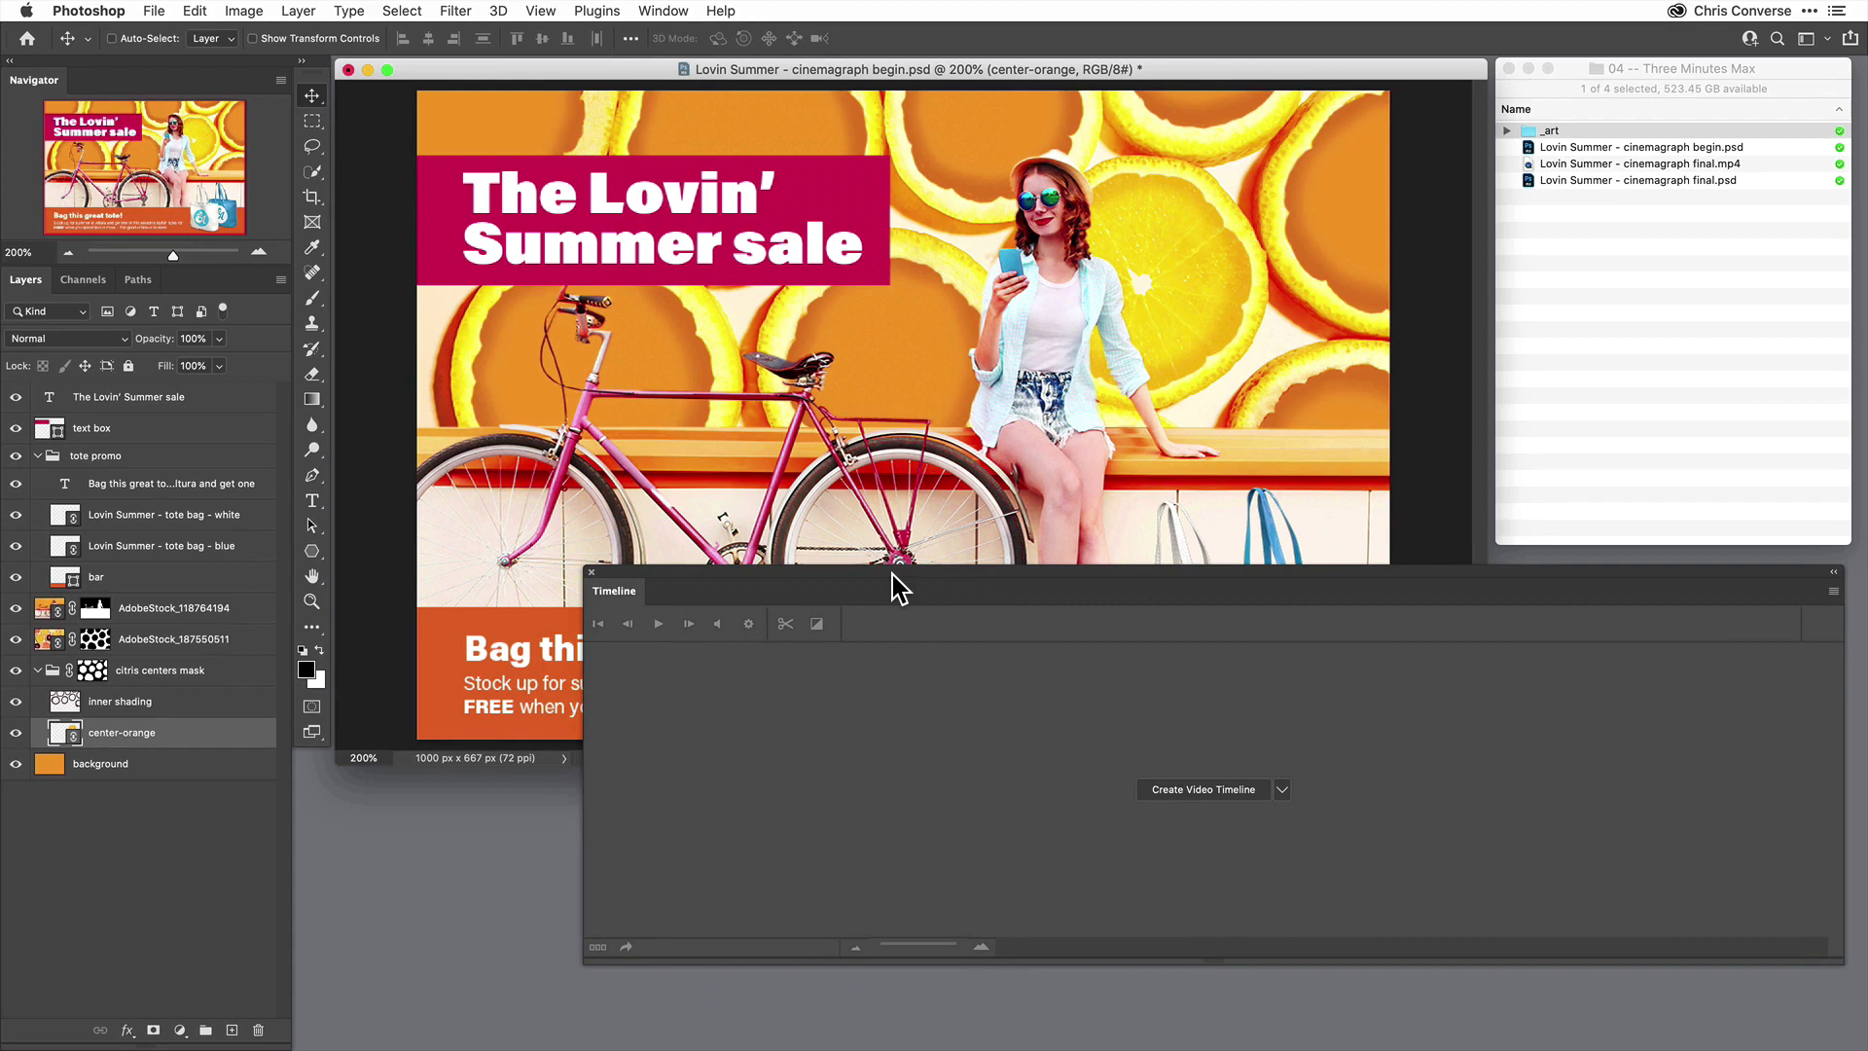
mouse_move(1200, 788)
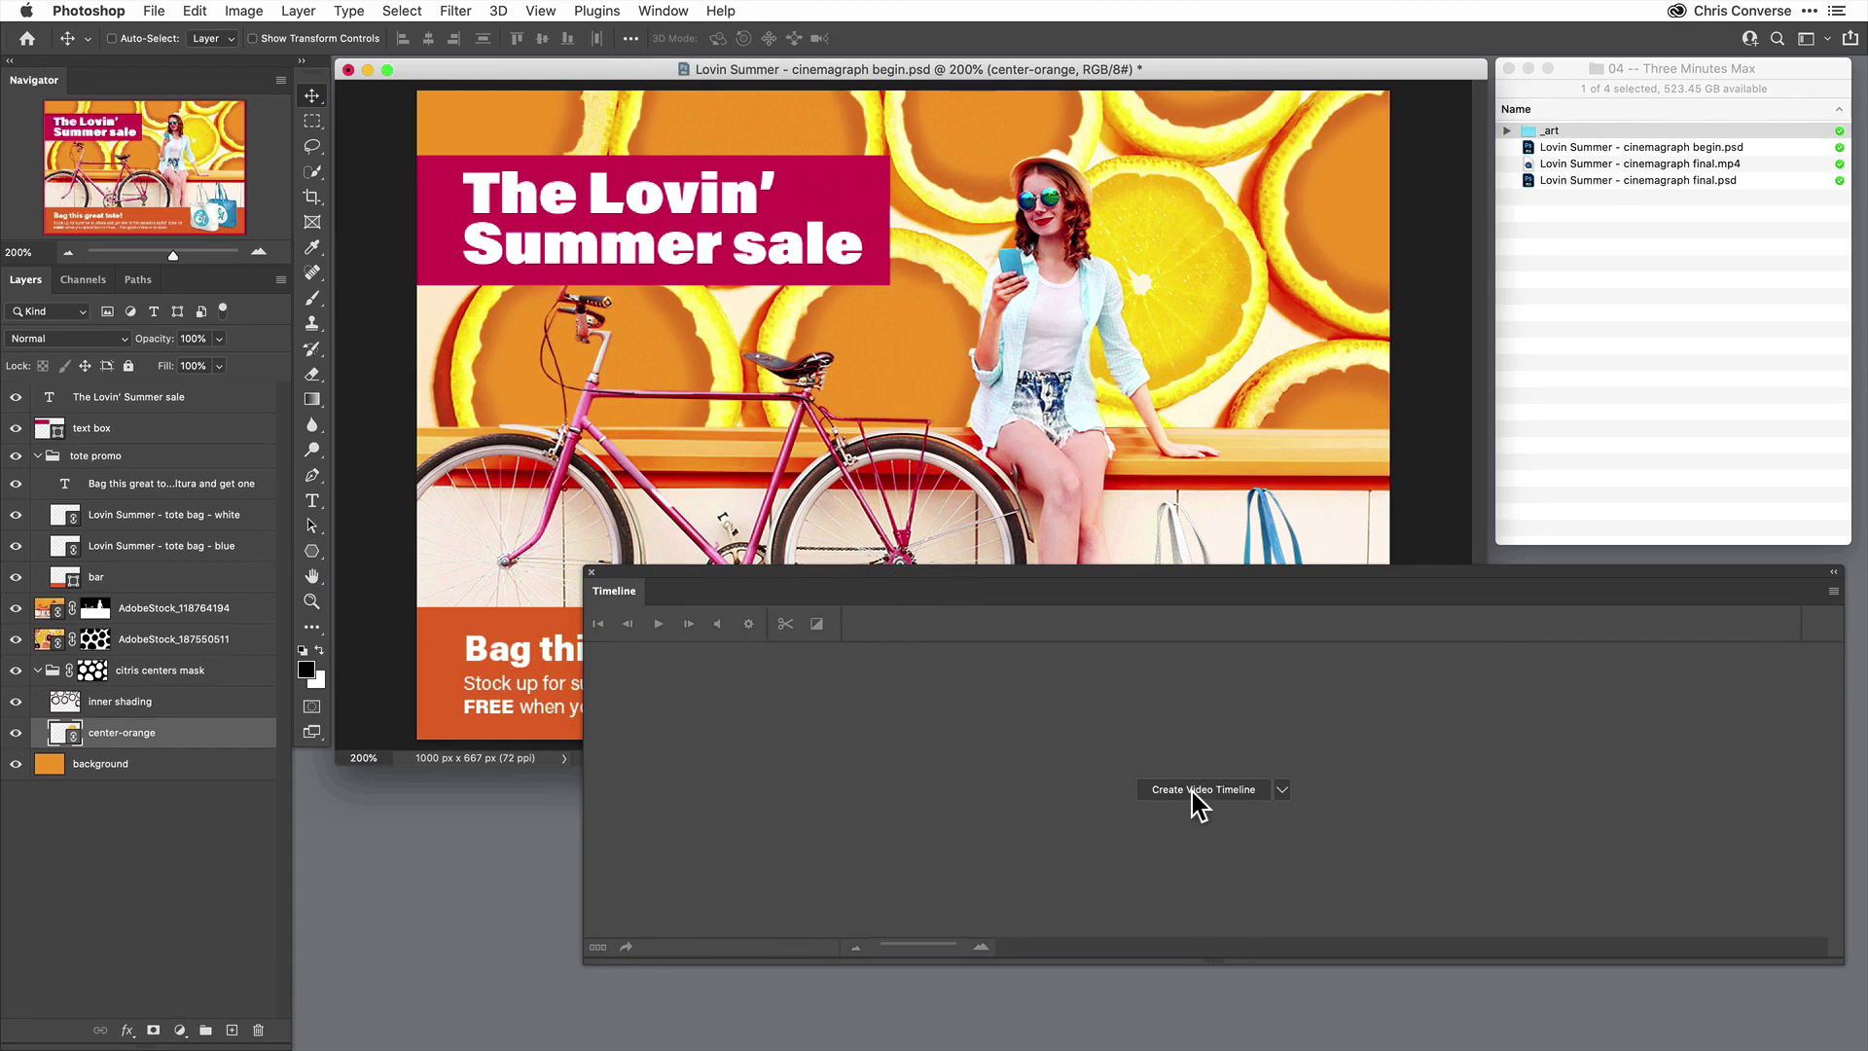
Create a video timeline and expand the citris centers mask group track.
click(1200, 788)
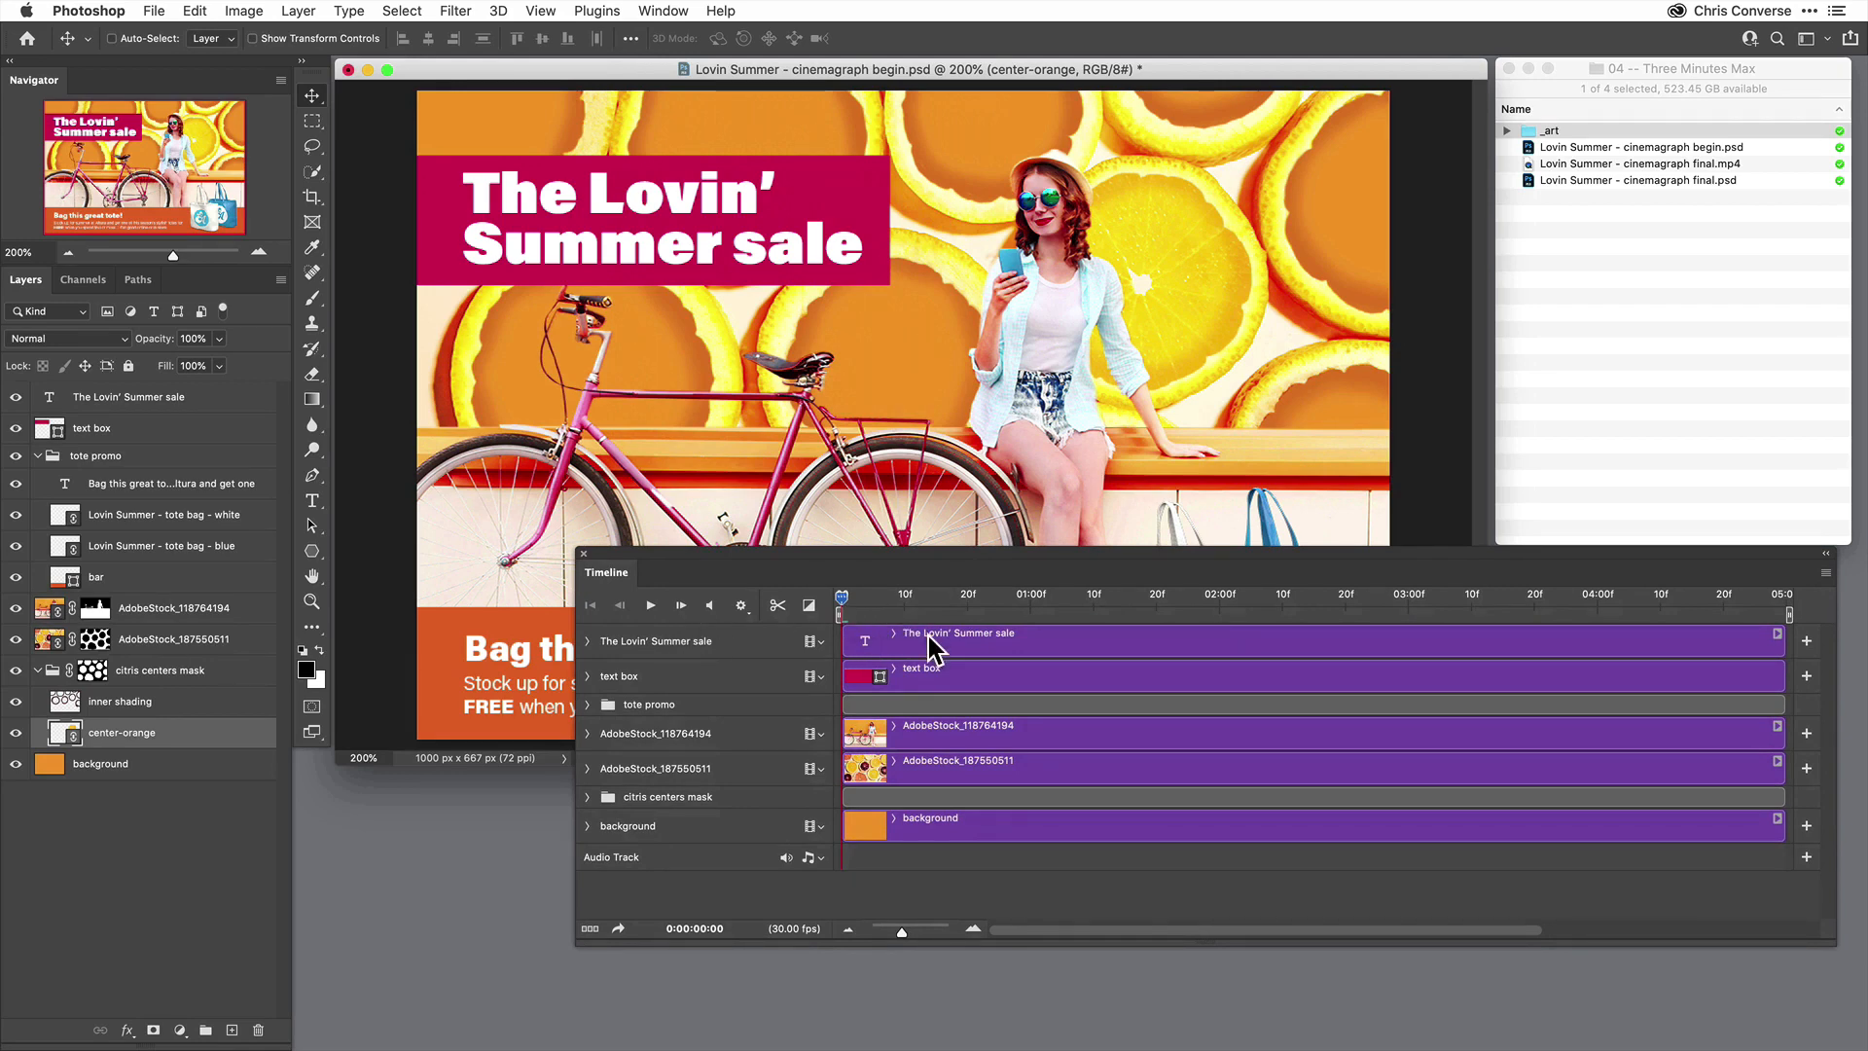
mouse_move(679, 819)
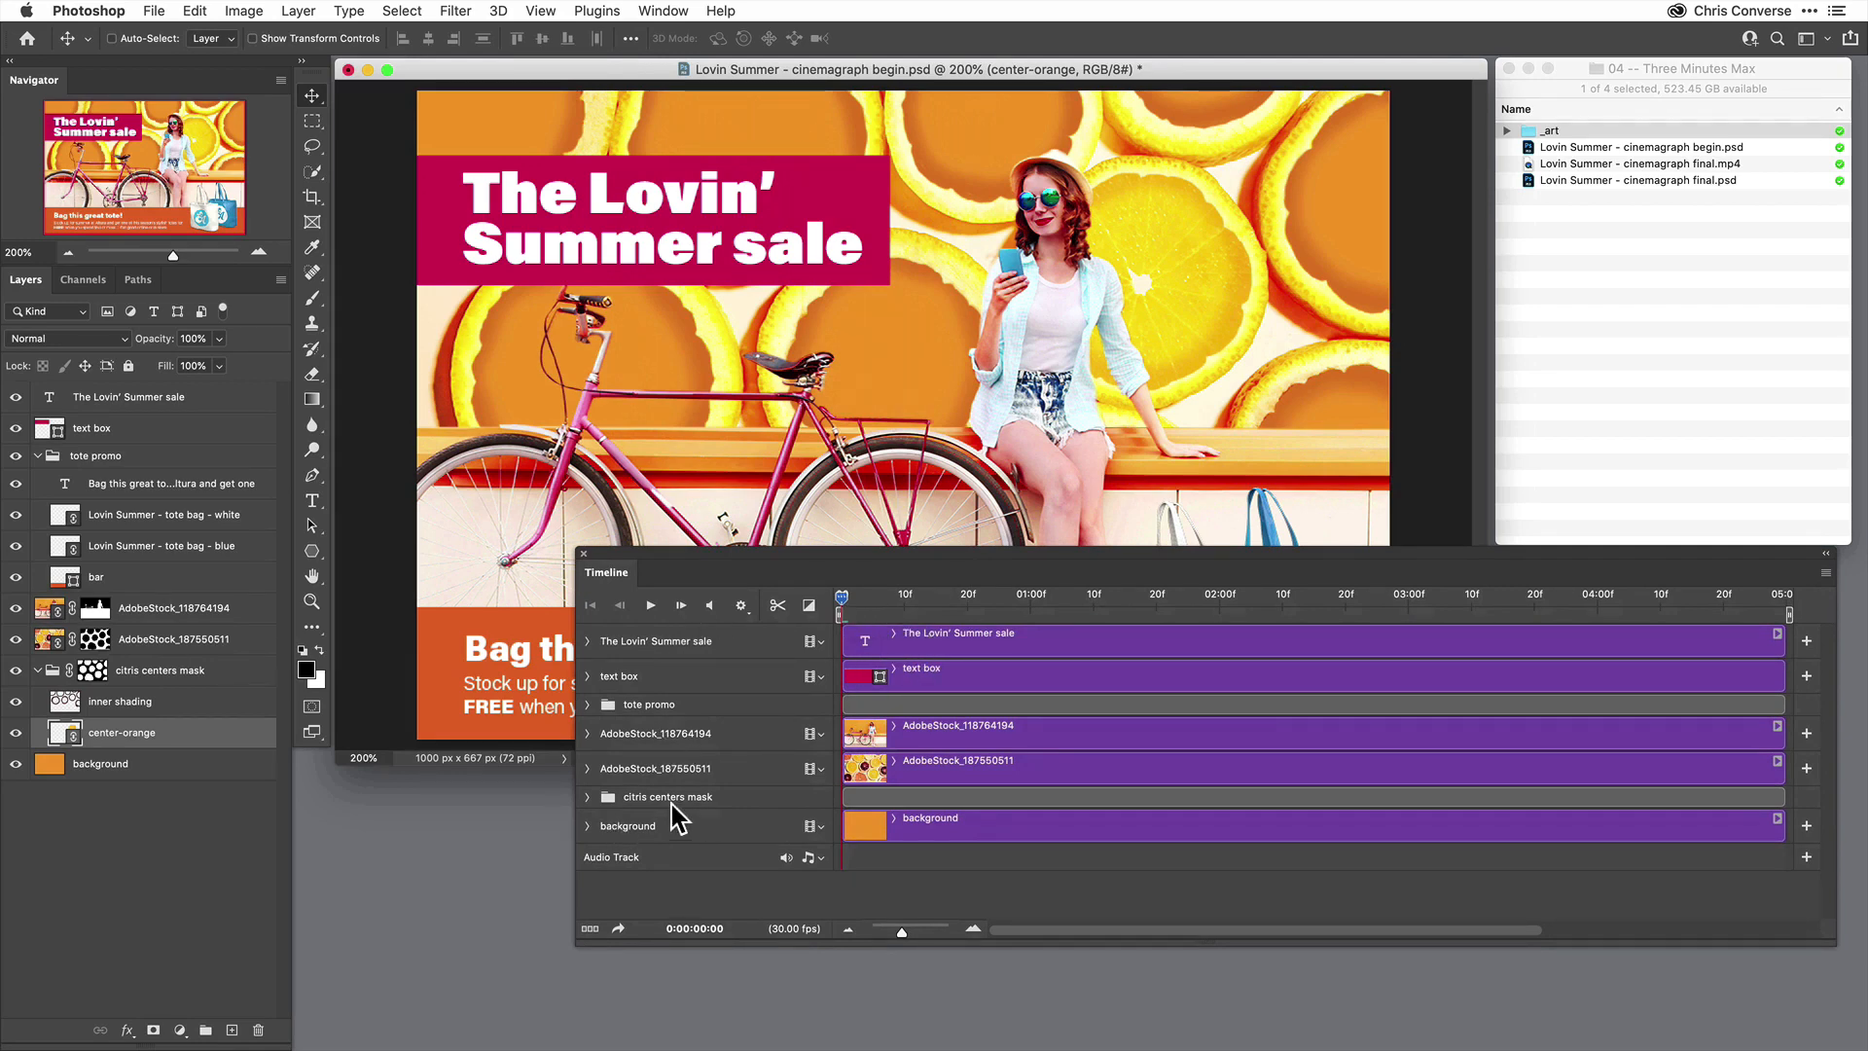
click(587, 796)
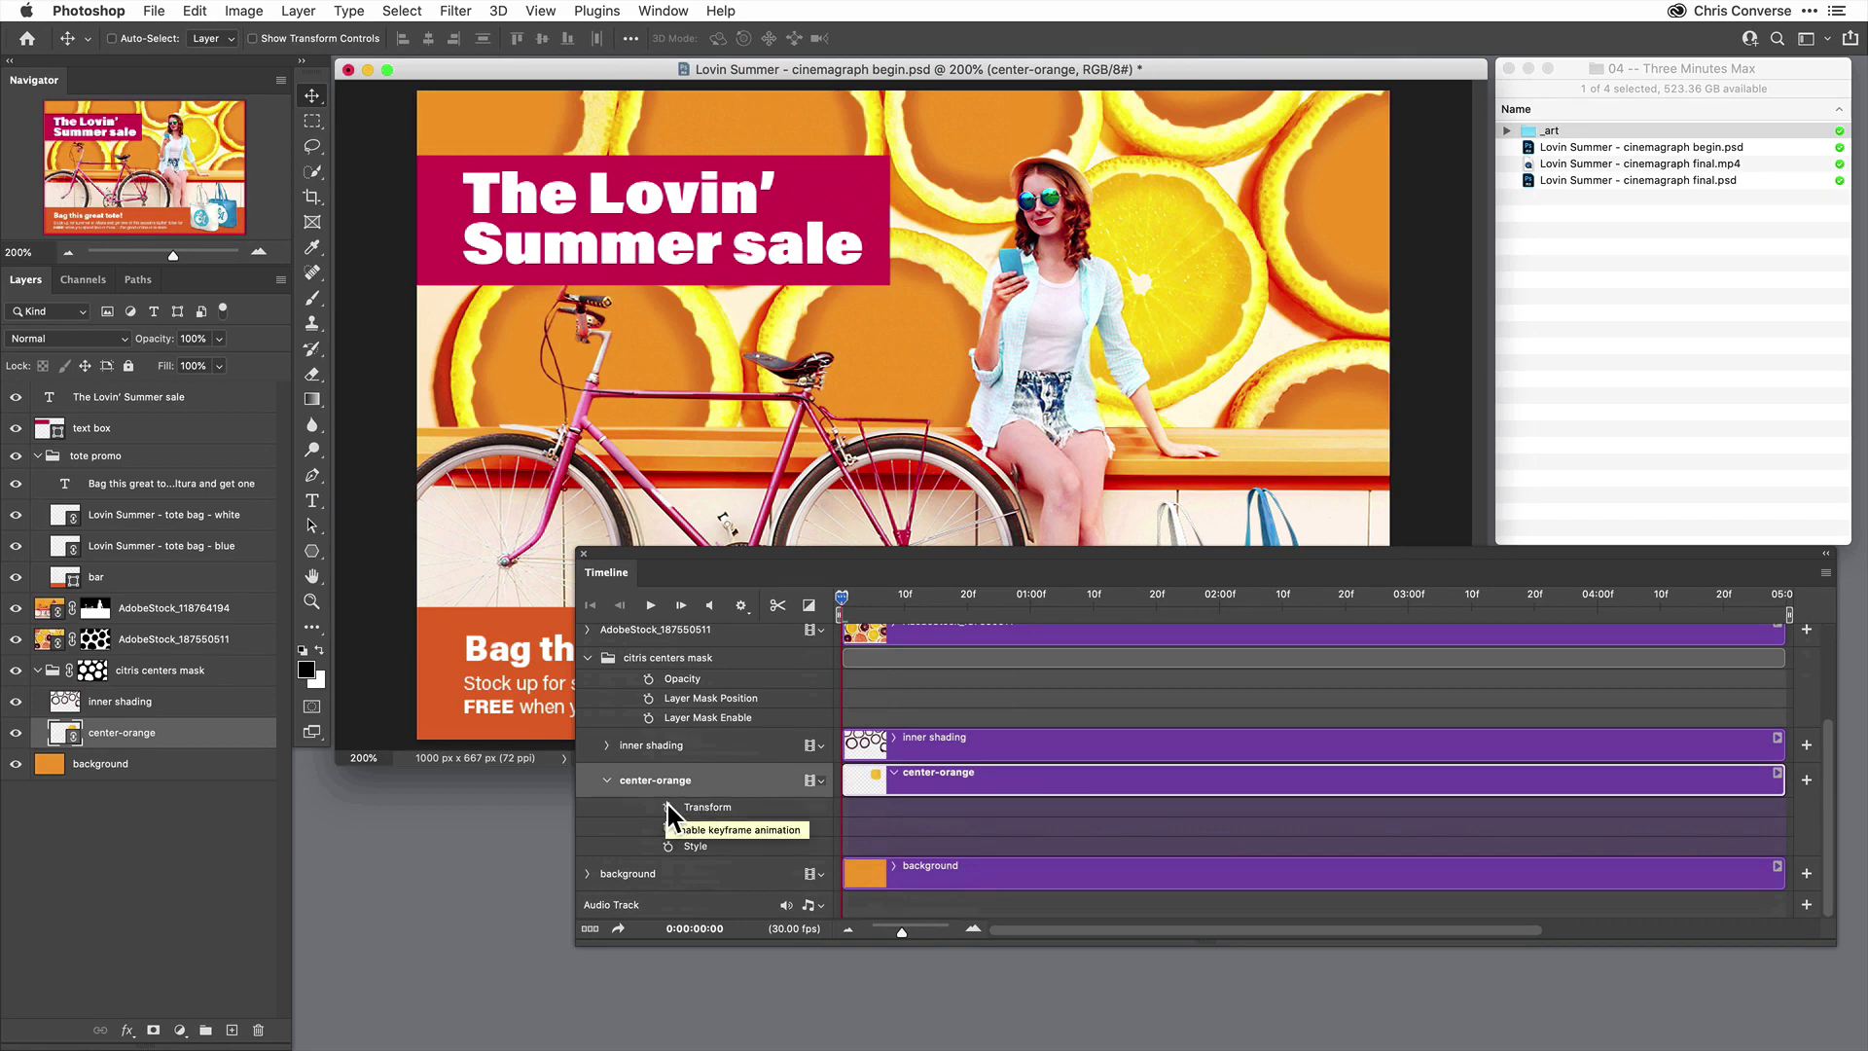
Enable Transform keyframing on center-orange and move the playhead to the timeline end.
click(654, 805)
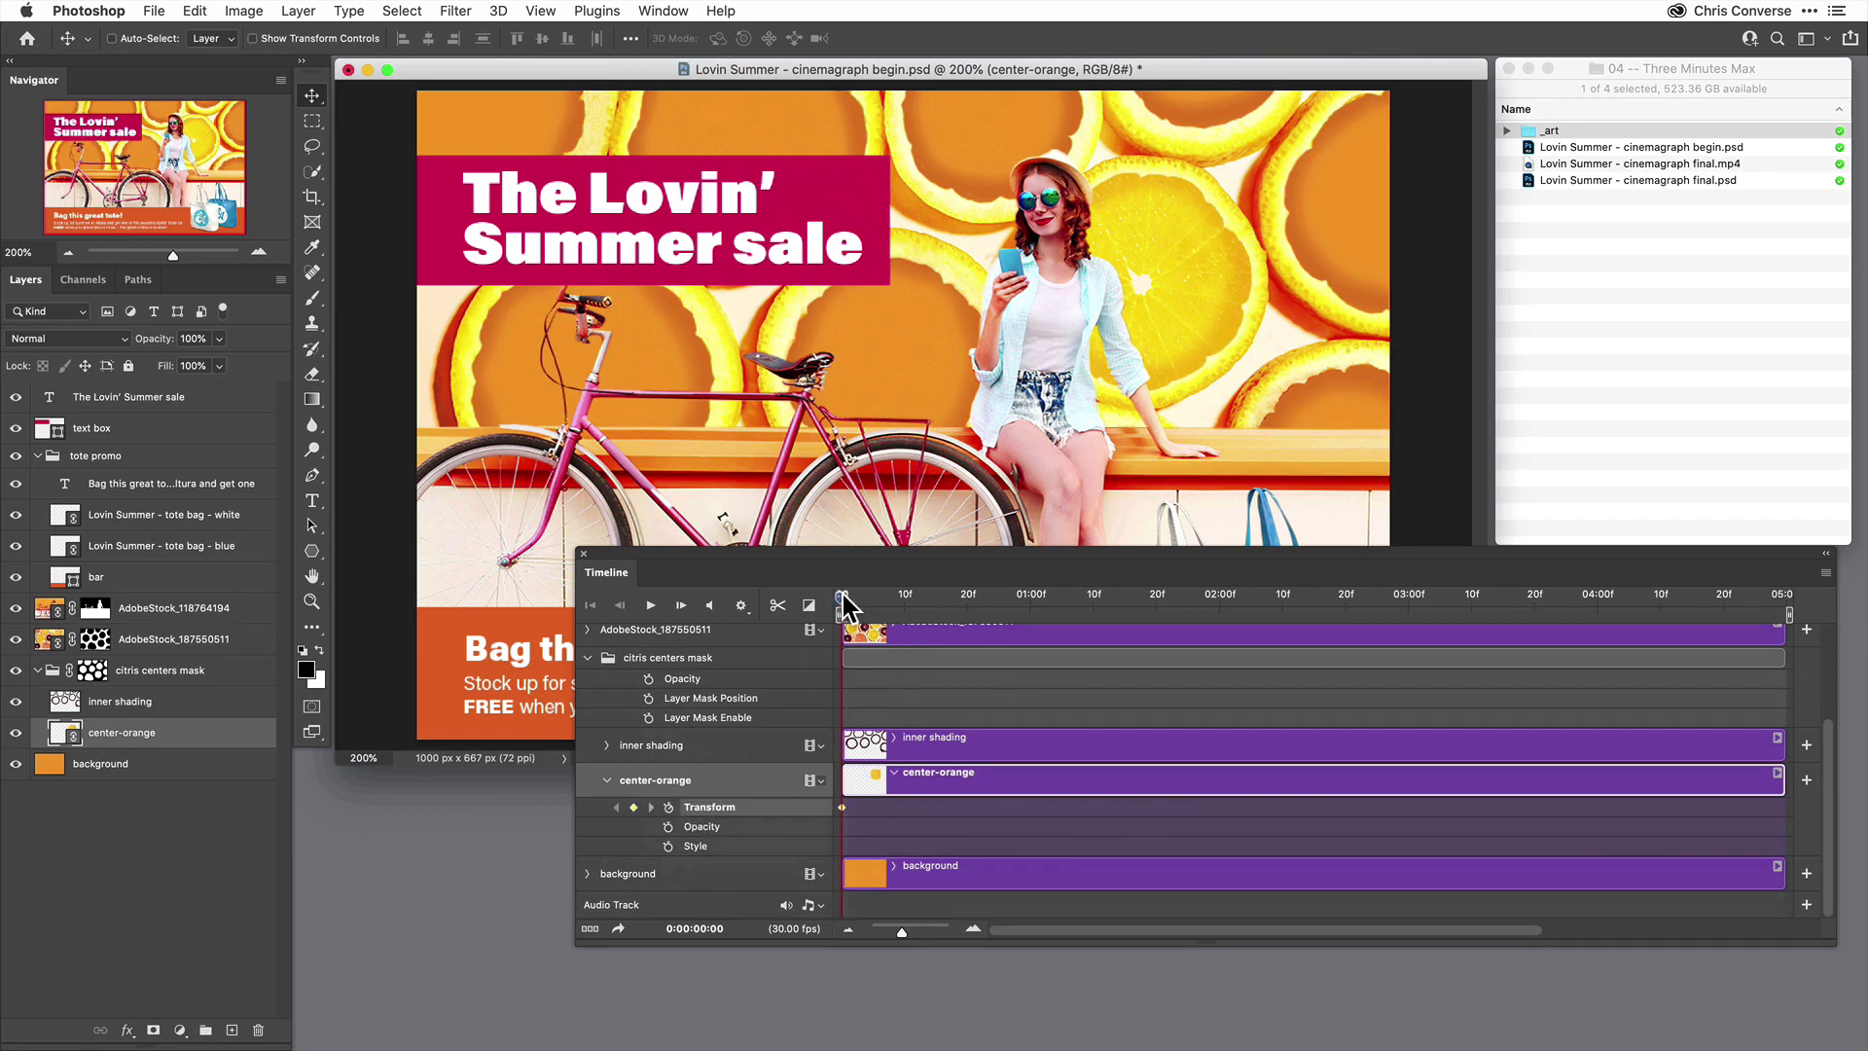
drag(842, 607, 1729, 607)
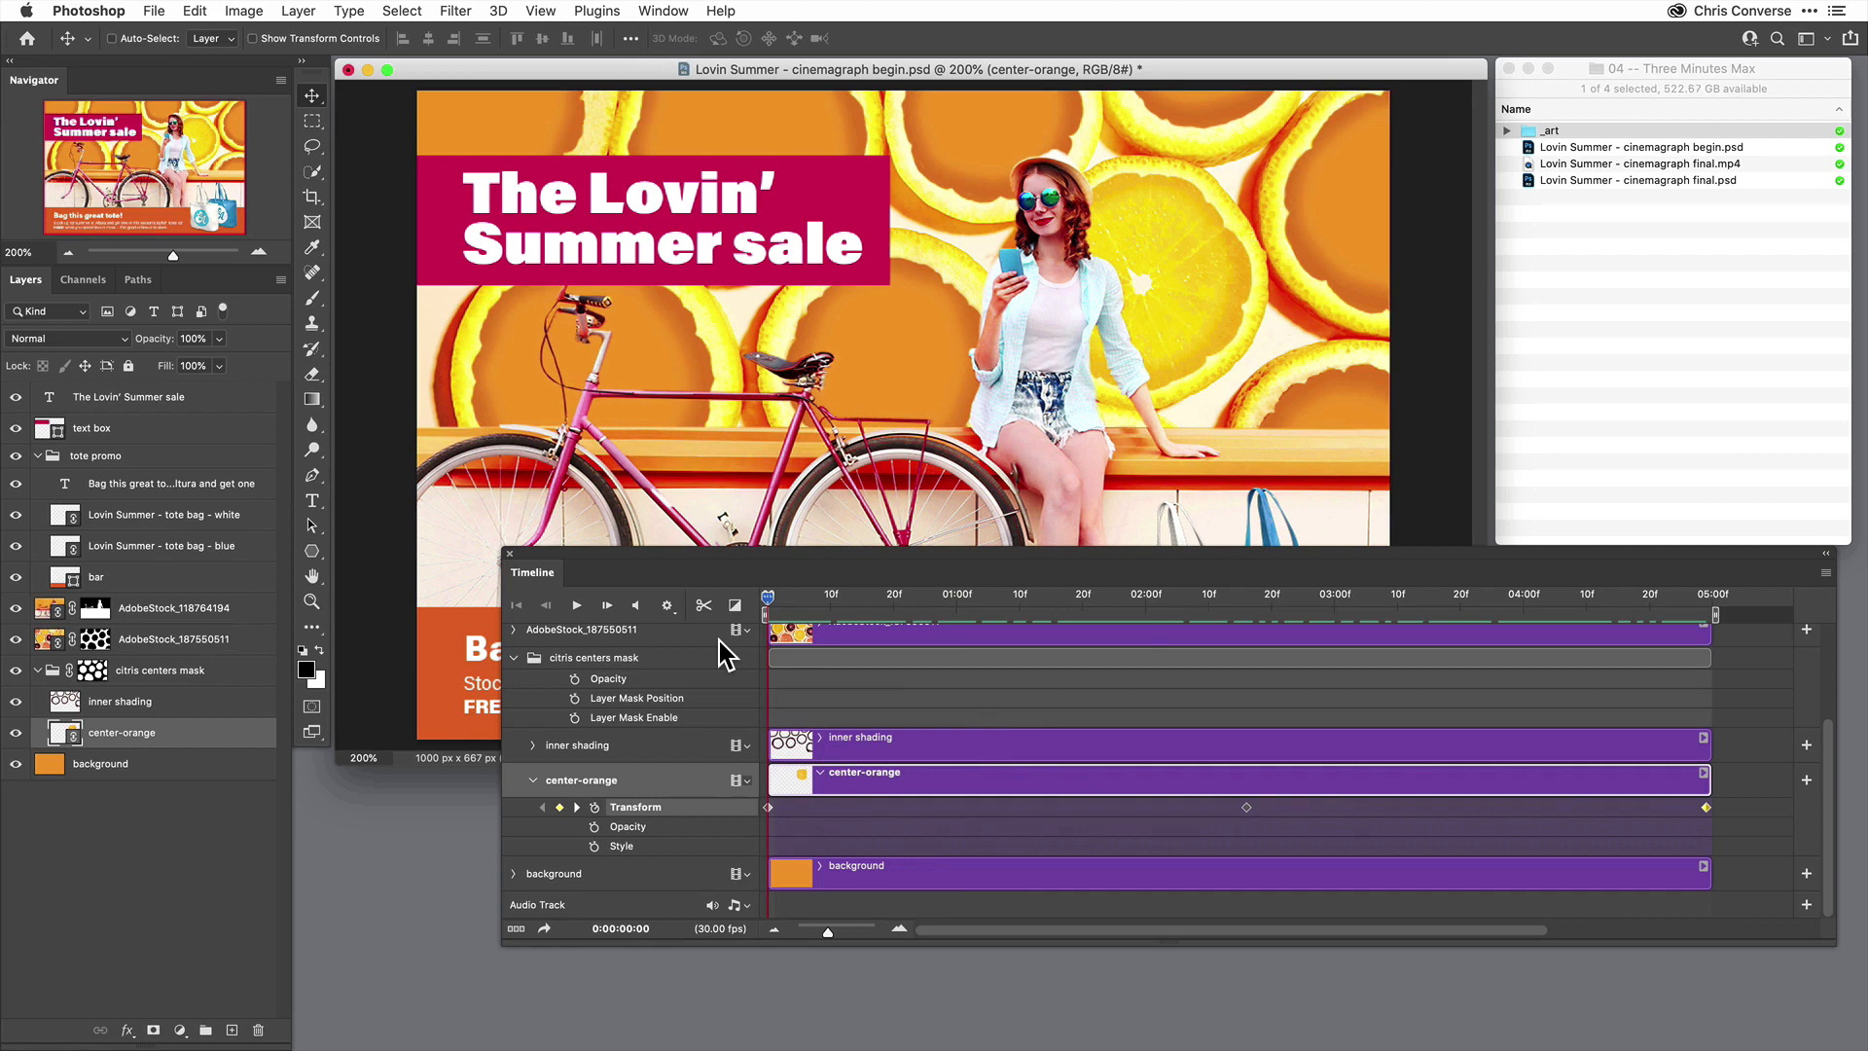
mouse_move(875, 798)
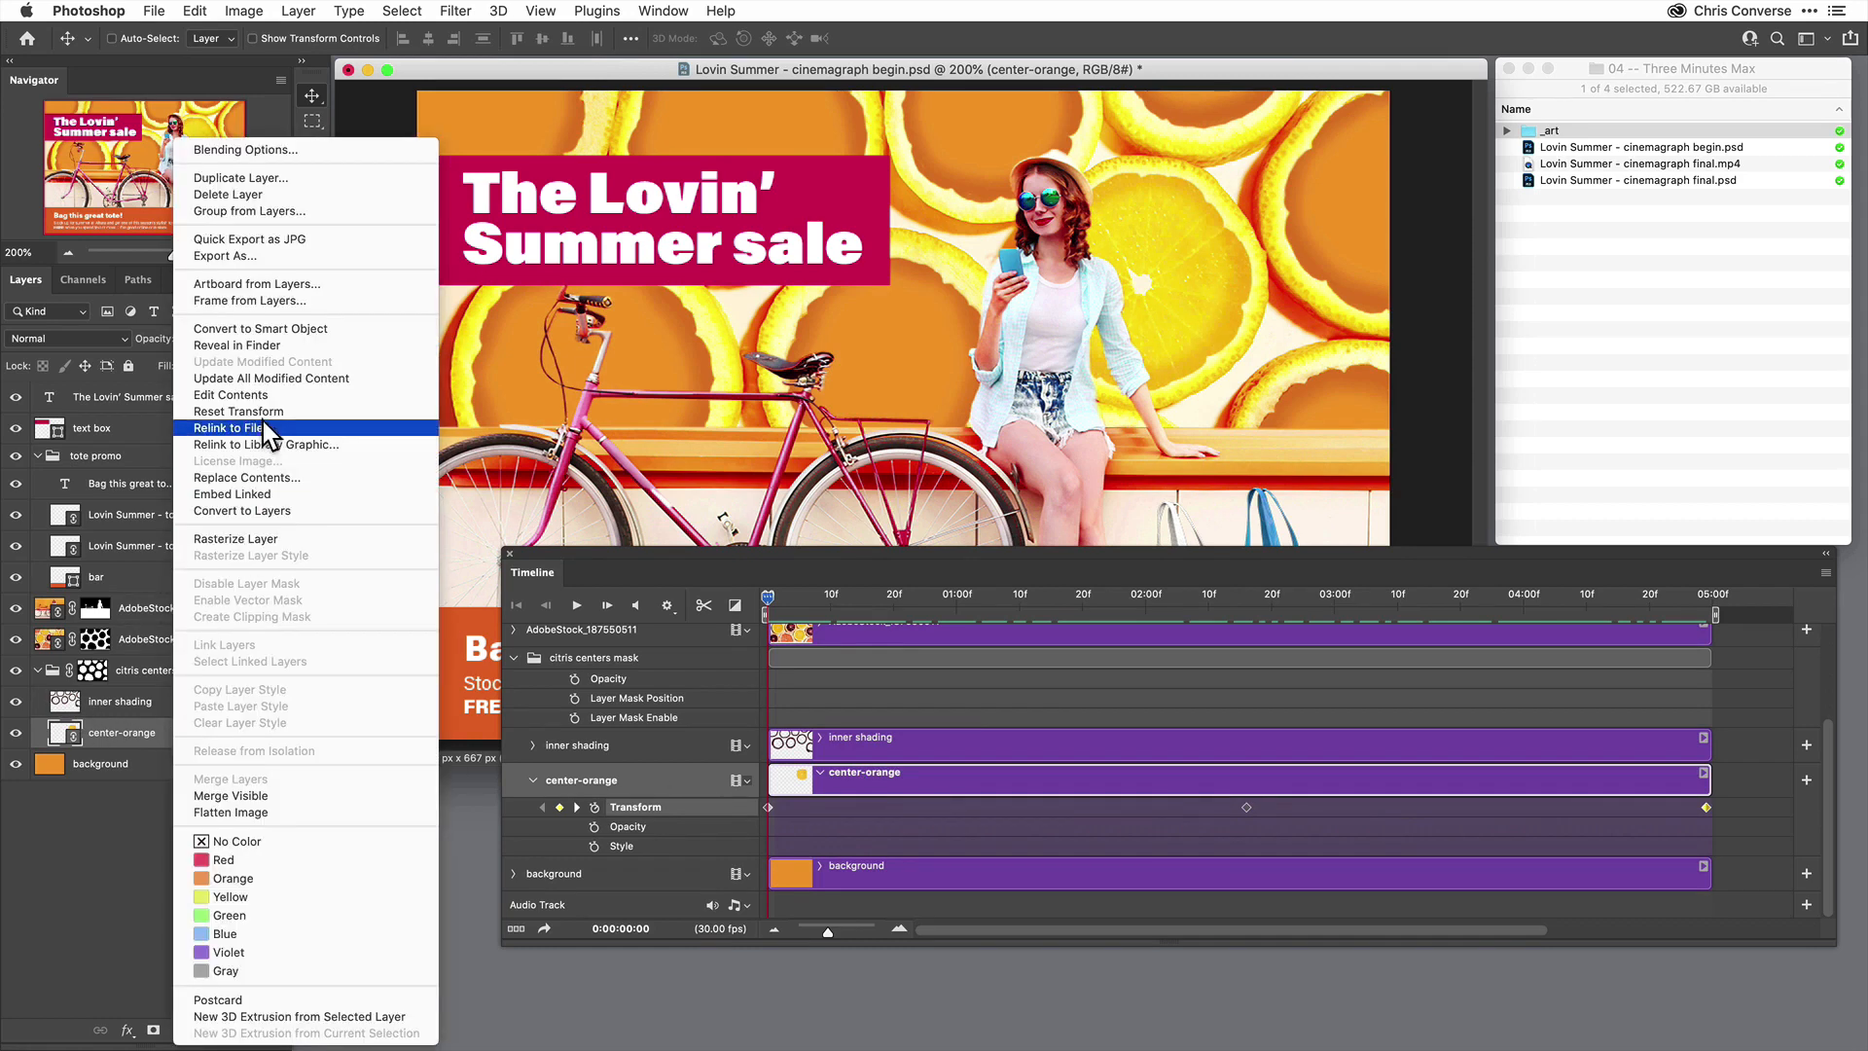
mouse_move(286, 346)
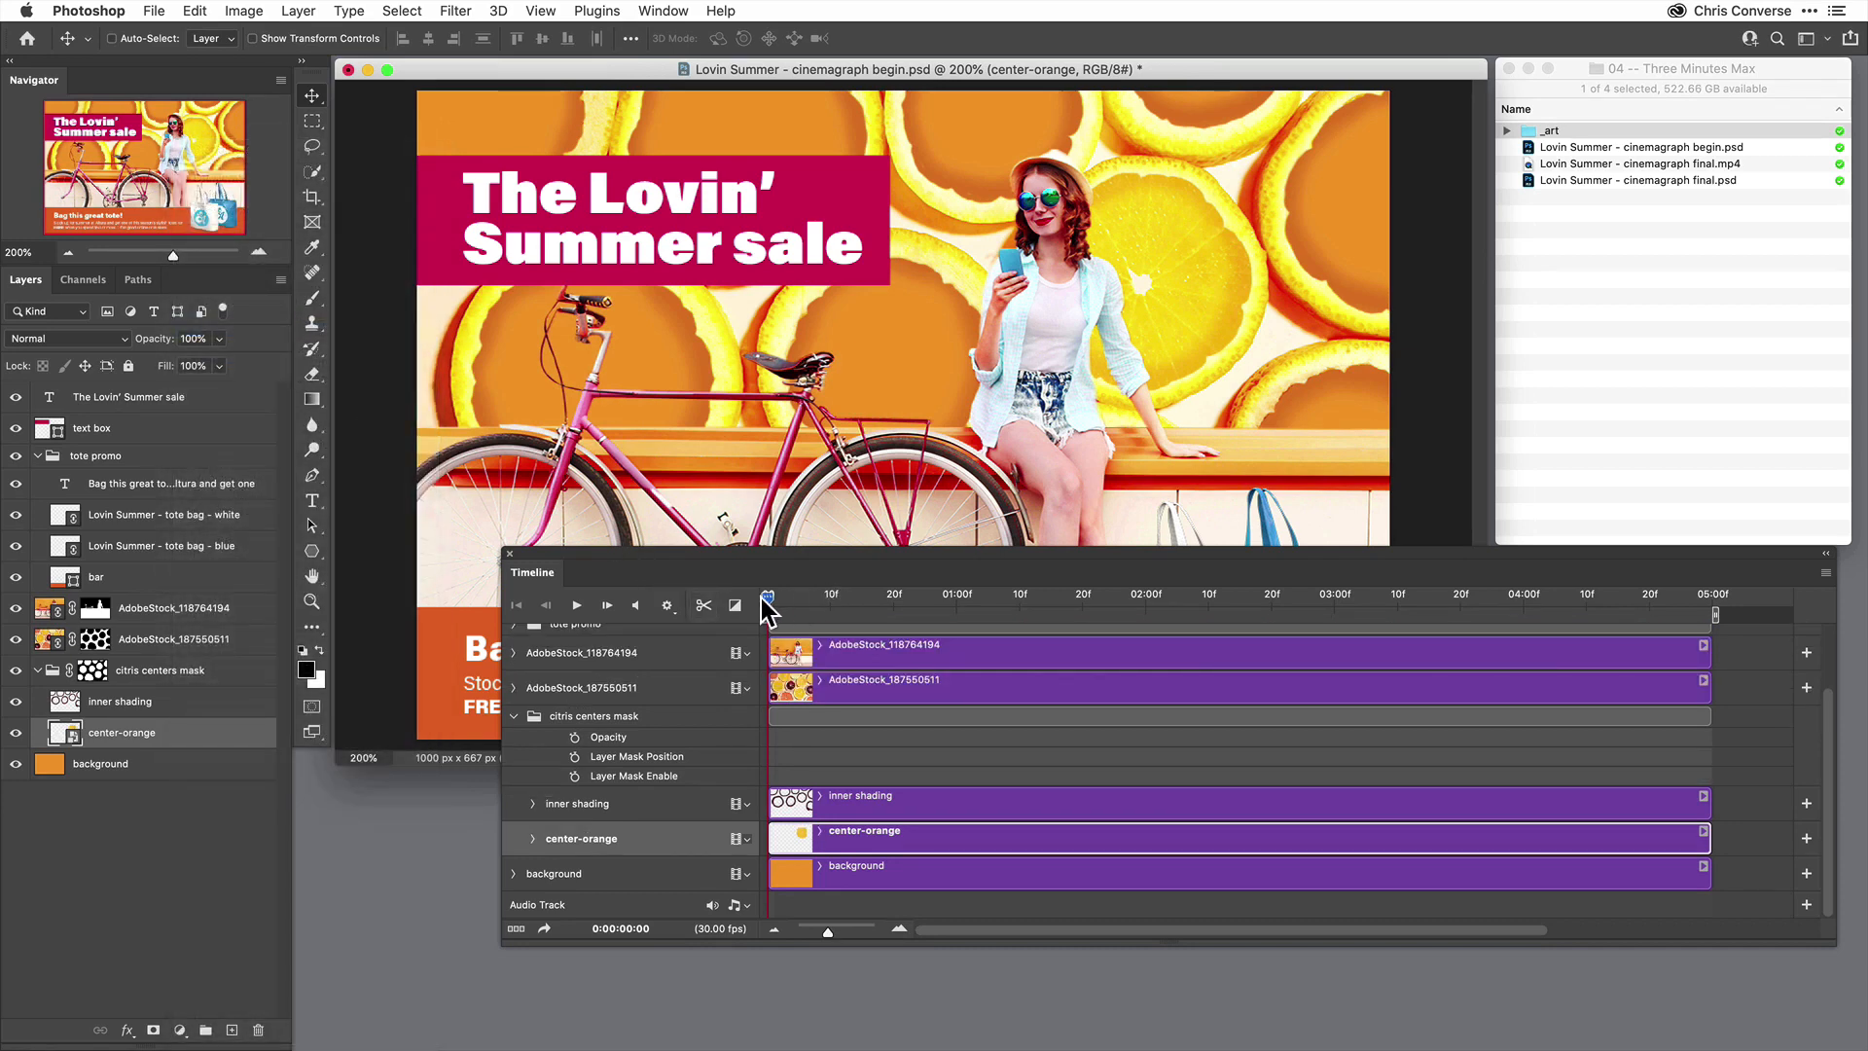
Scrub the playhead across the timeline to preview the smart-object rotation.
drag(769, 613, 1673, 613)
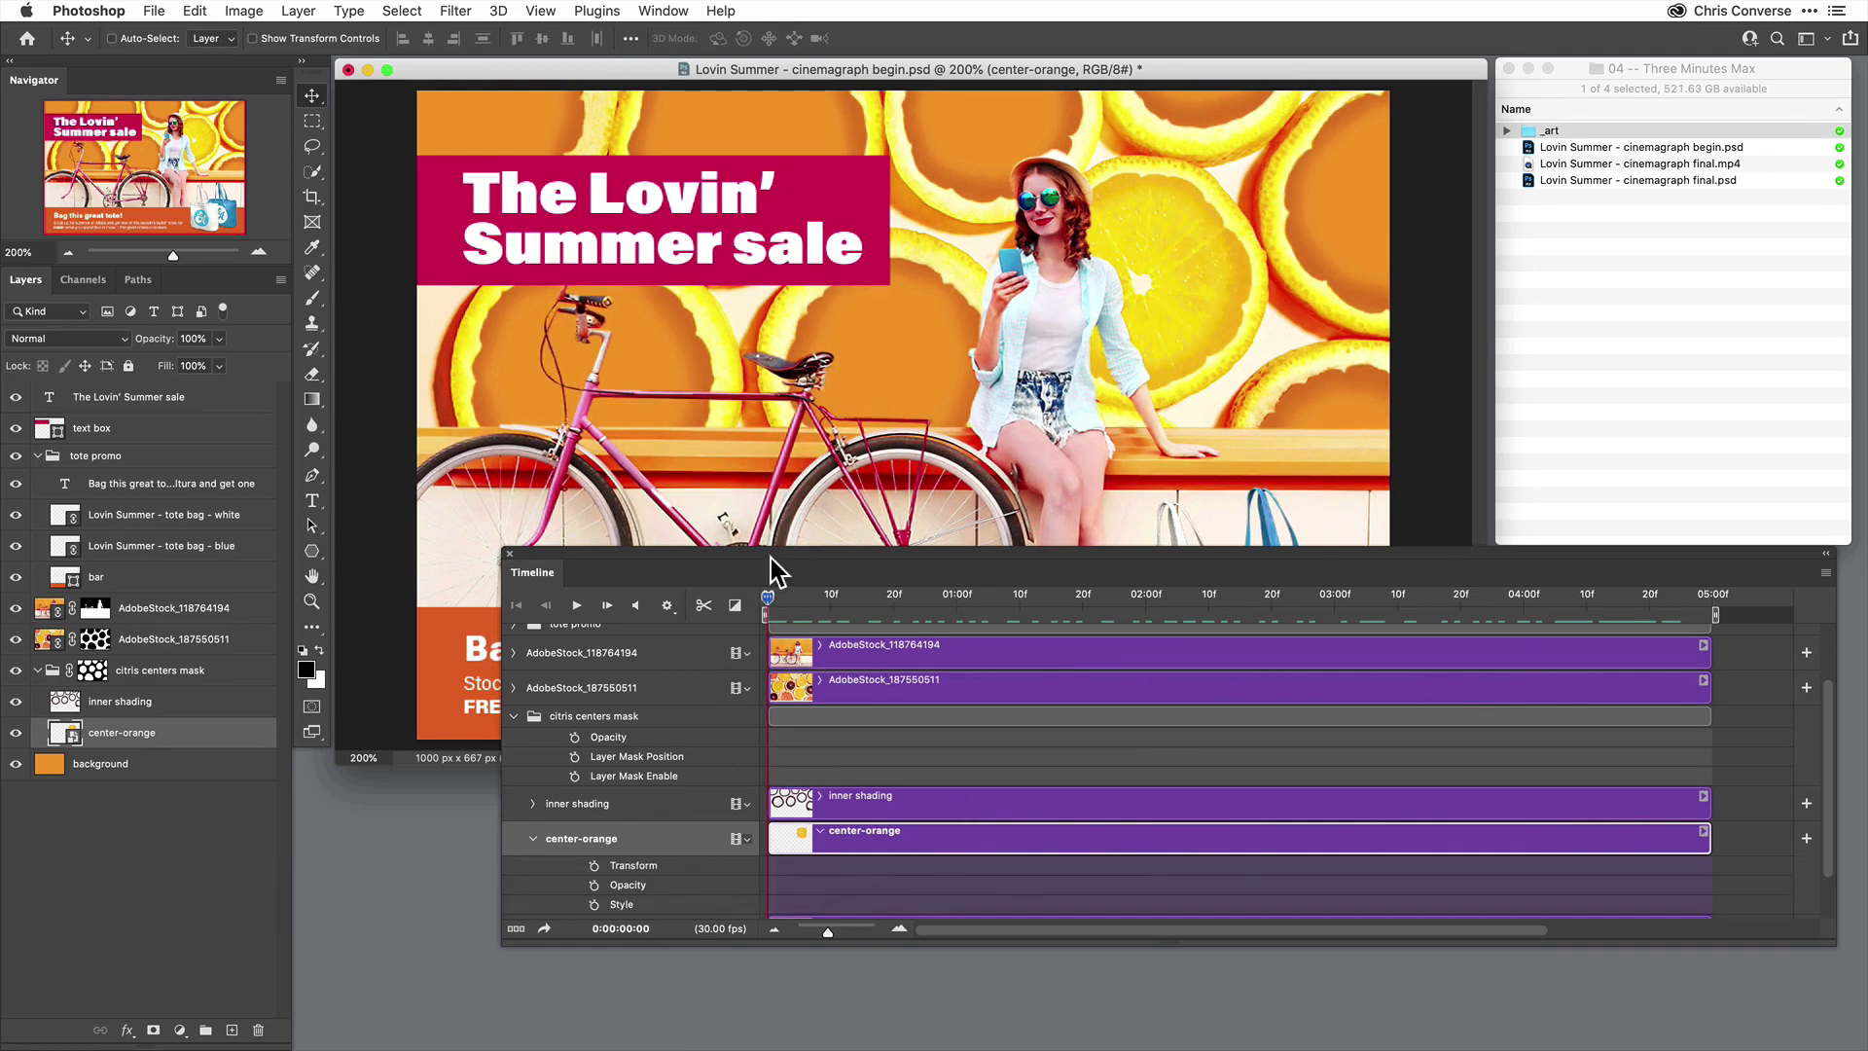
mouse_move(142, 745)
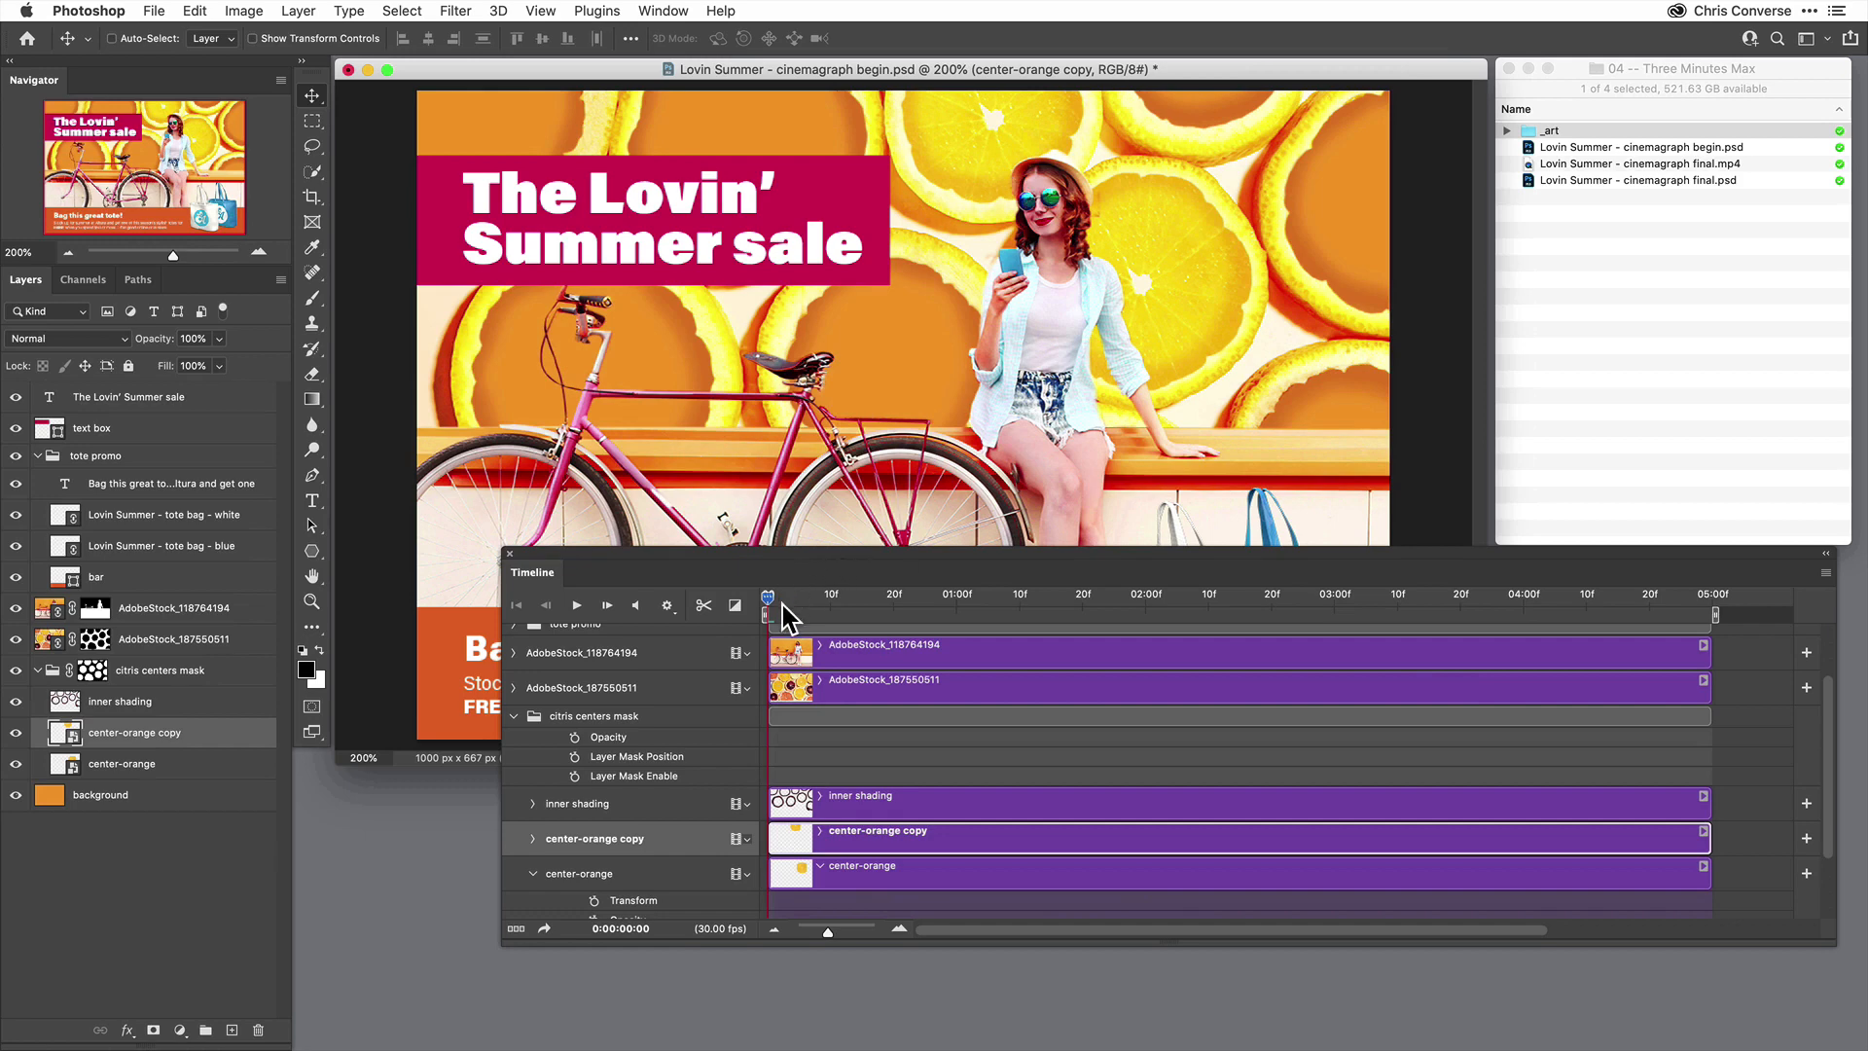
Scrub the rotation and park the playhead about one second in.
drag(766, 611, 881, 611)
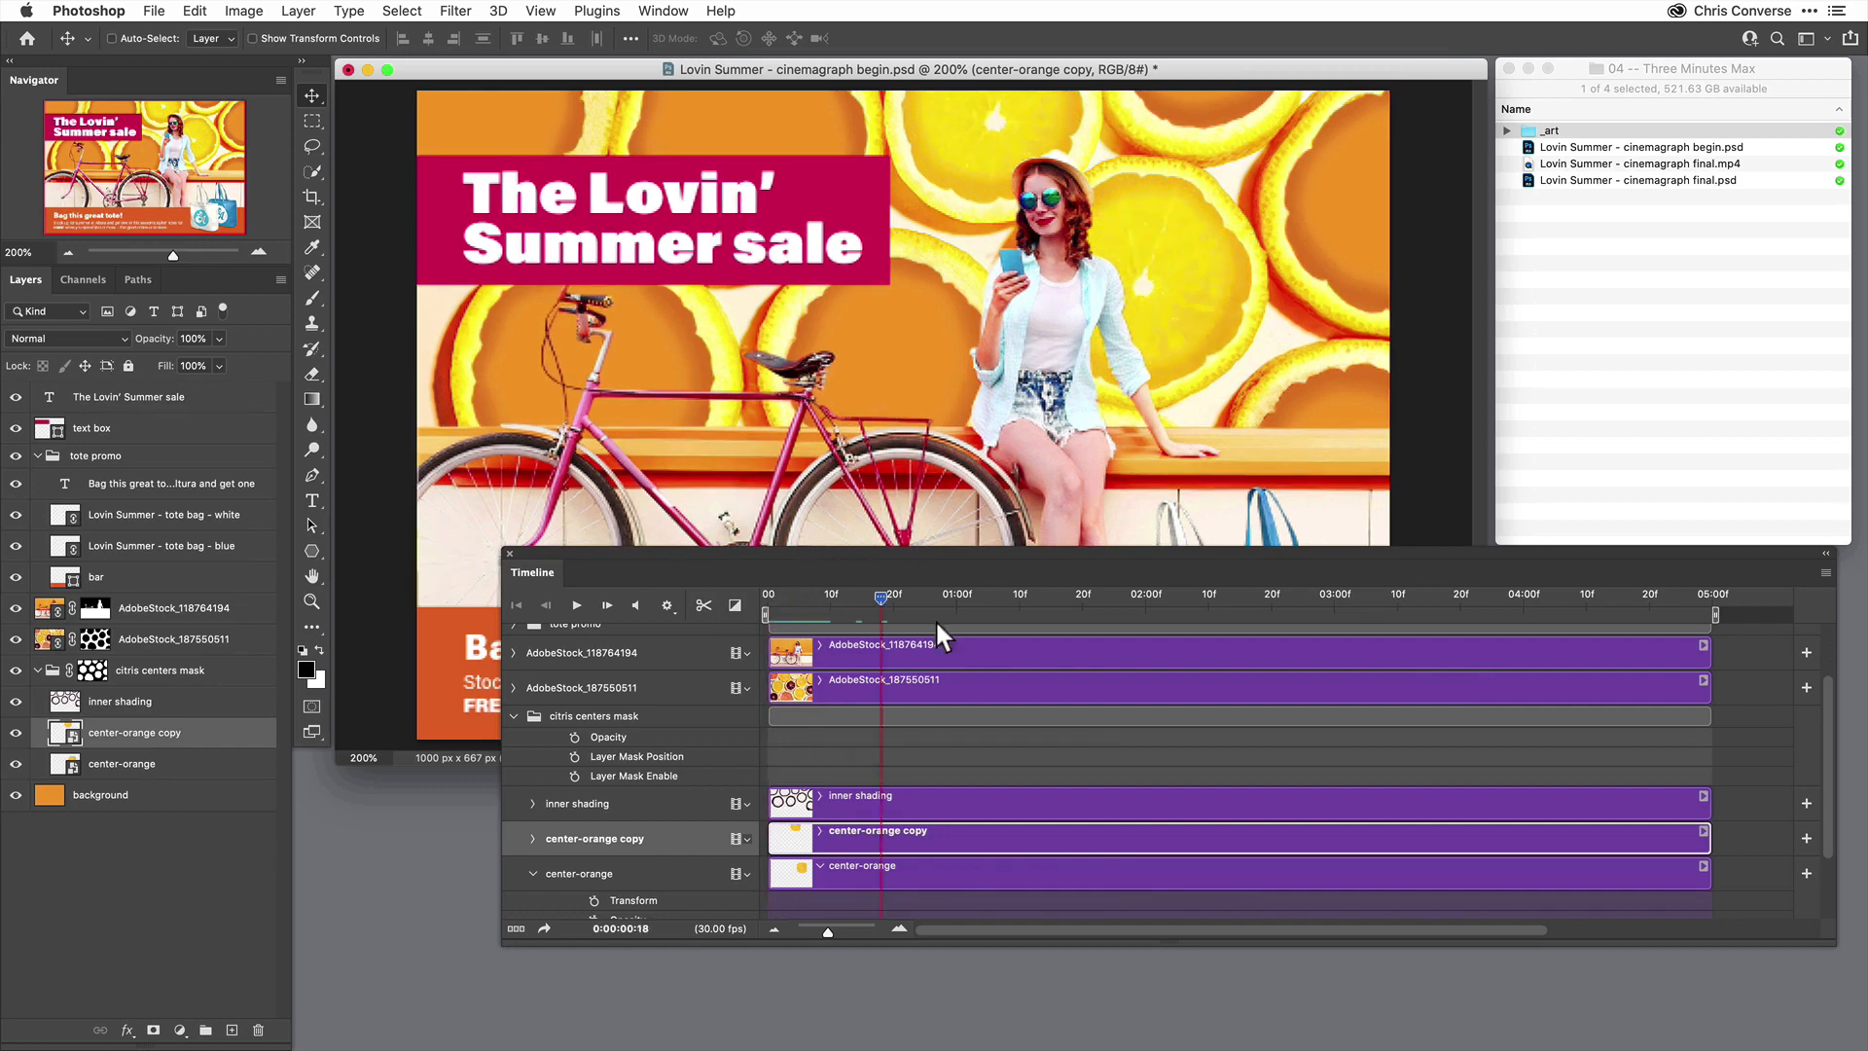
drag(881, 609, 988, 609)
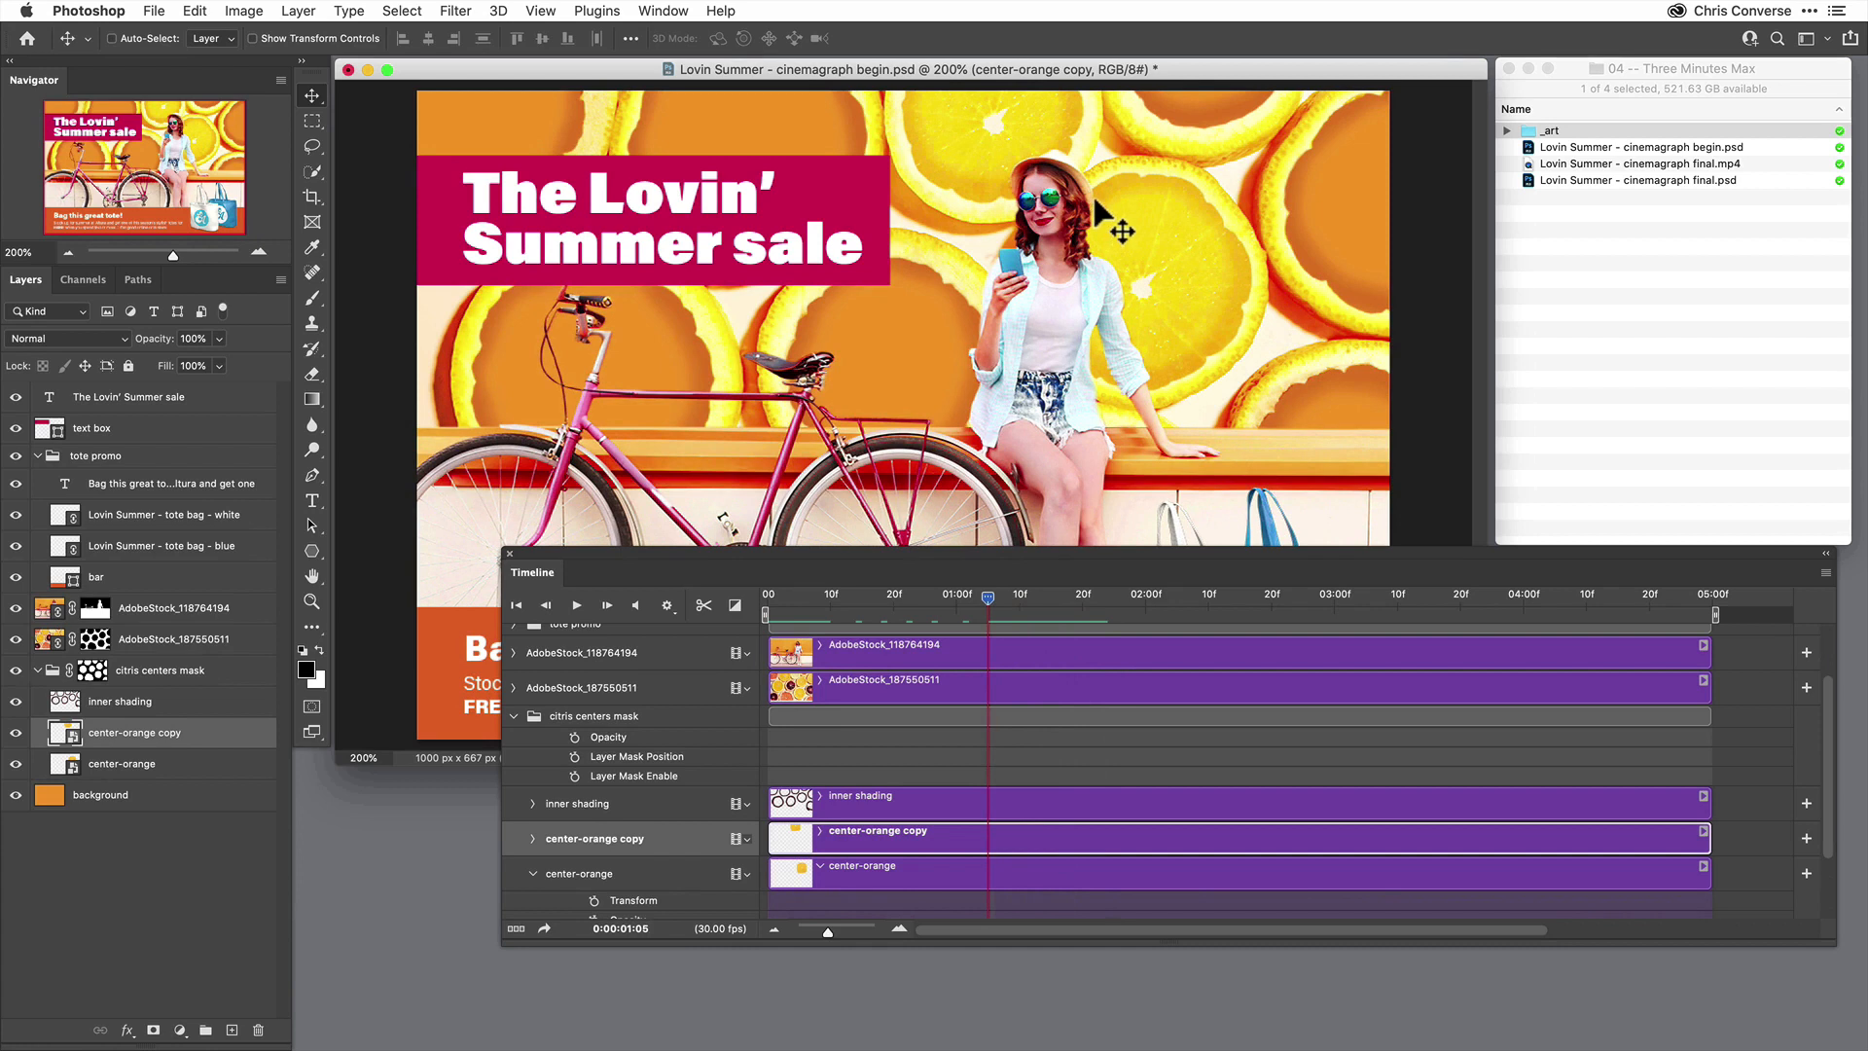
mouse_move(163, 1011)
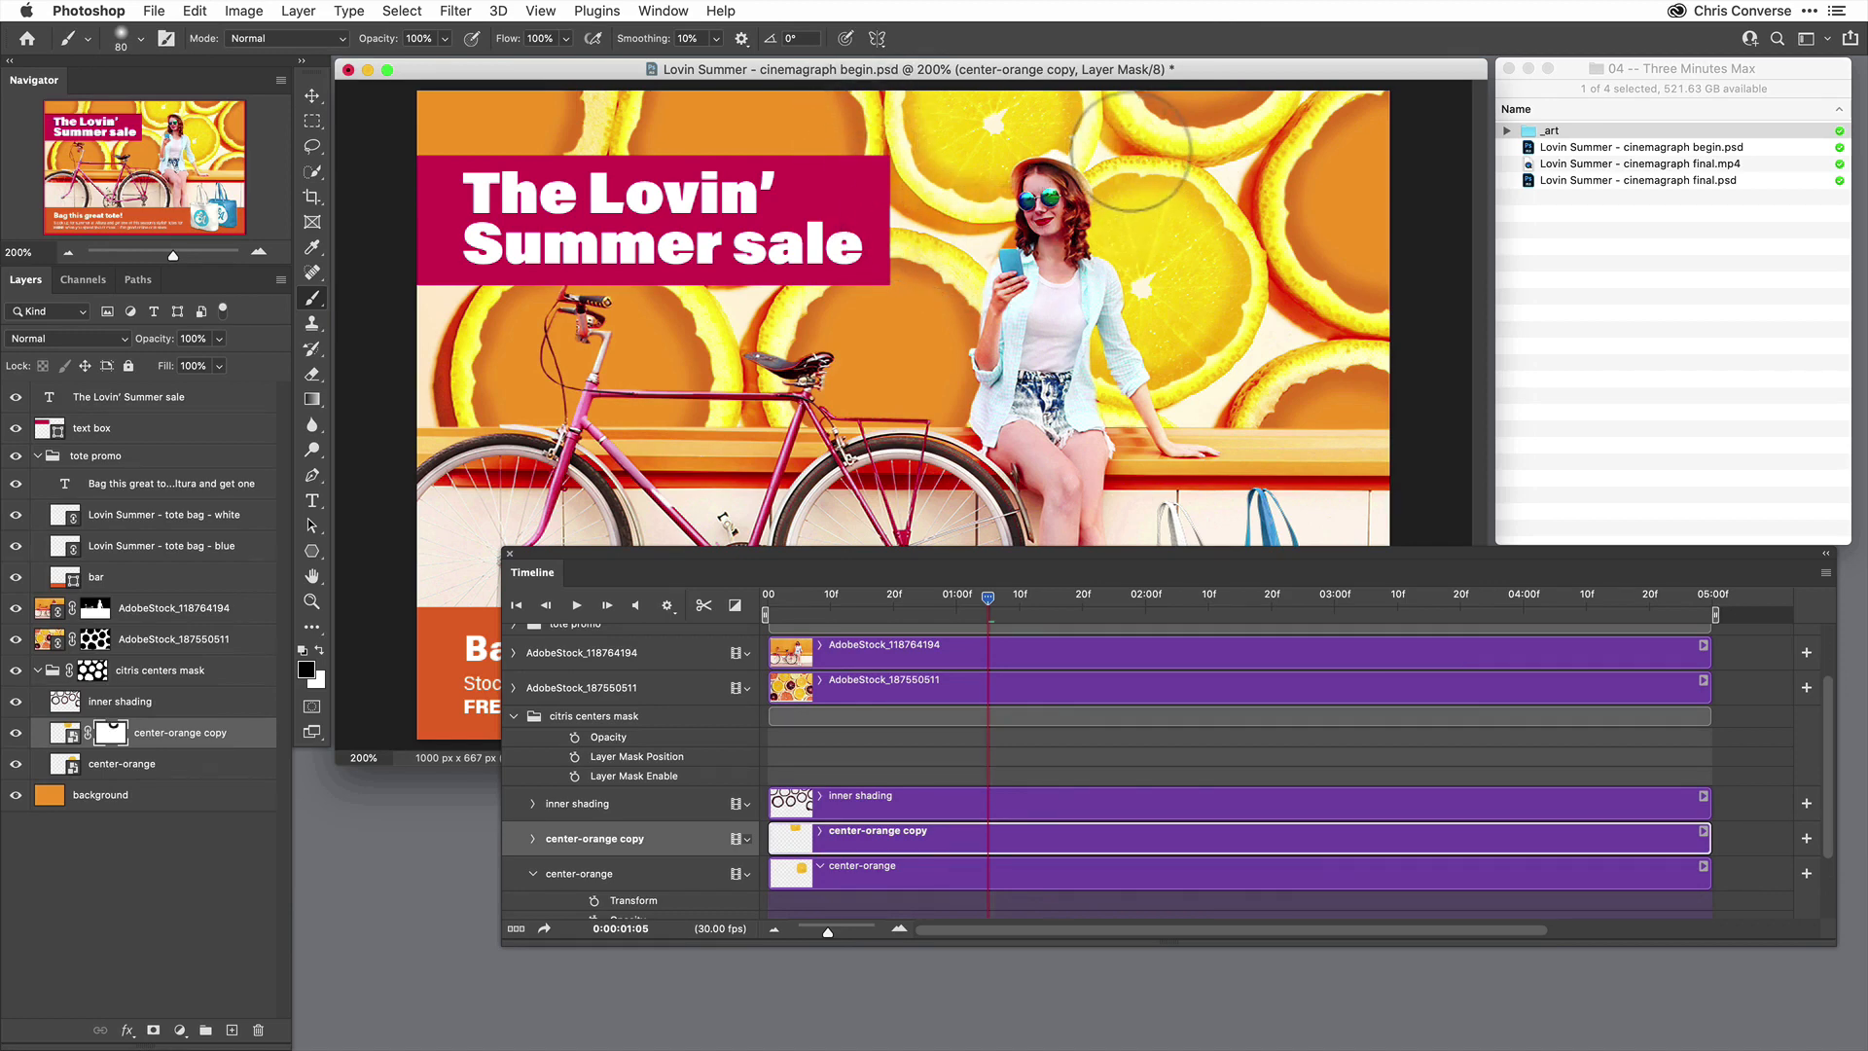
mouse_move(231, 23)
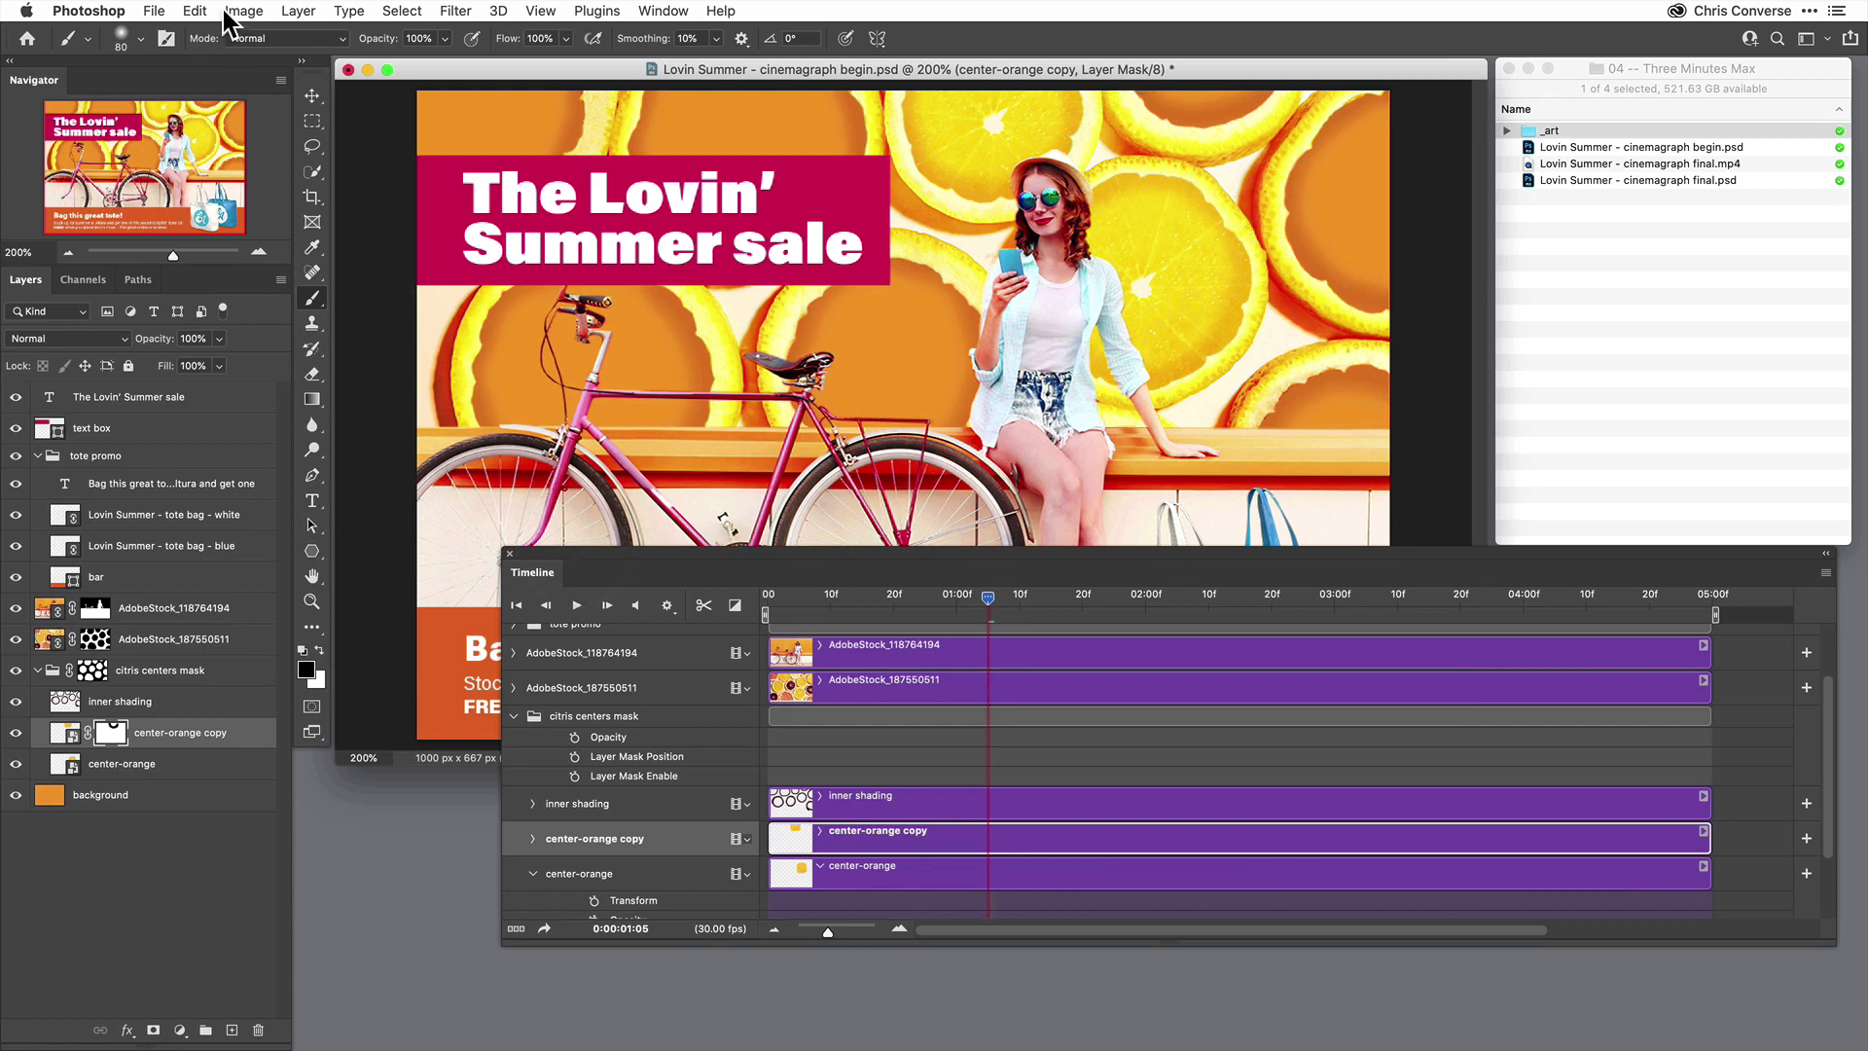
Apply a Levels smart filter with midtones at 0.60 to center-orange copy.
click(195, 11)
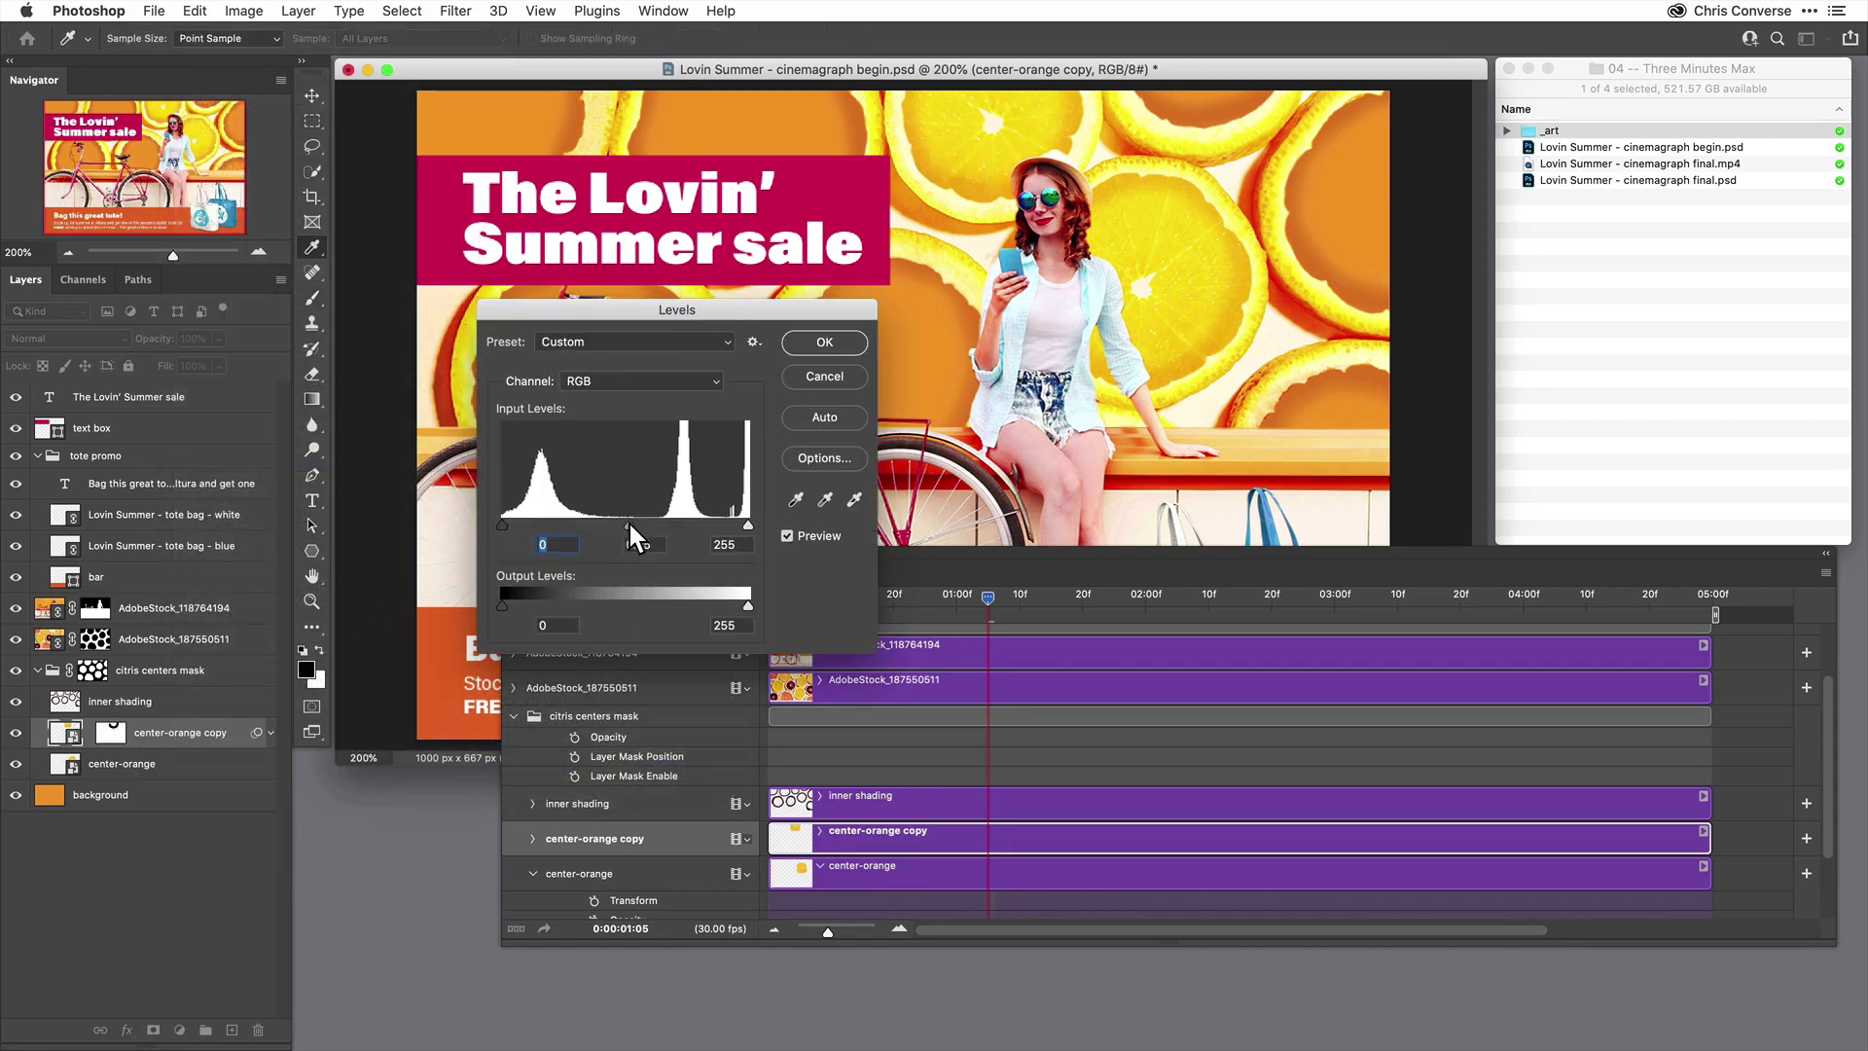
drag(662, 523, 640, 524)
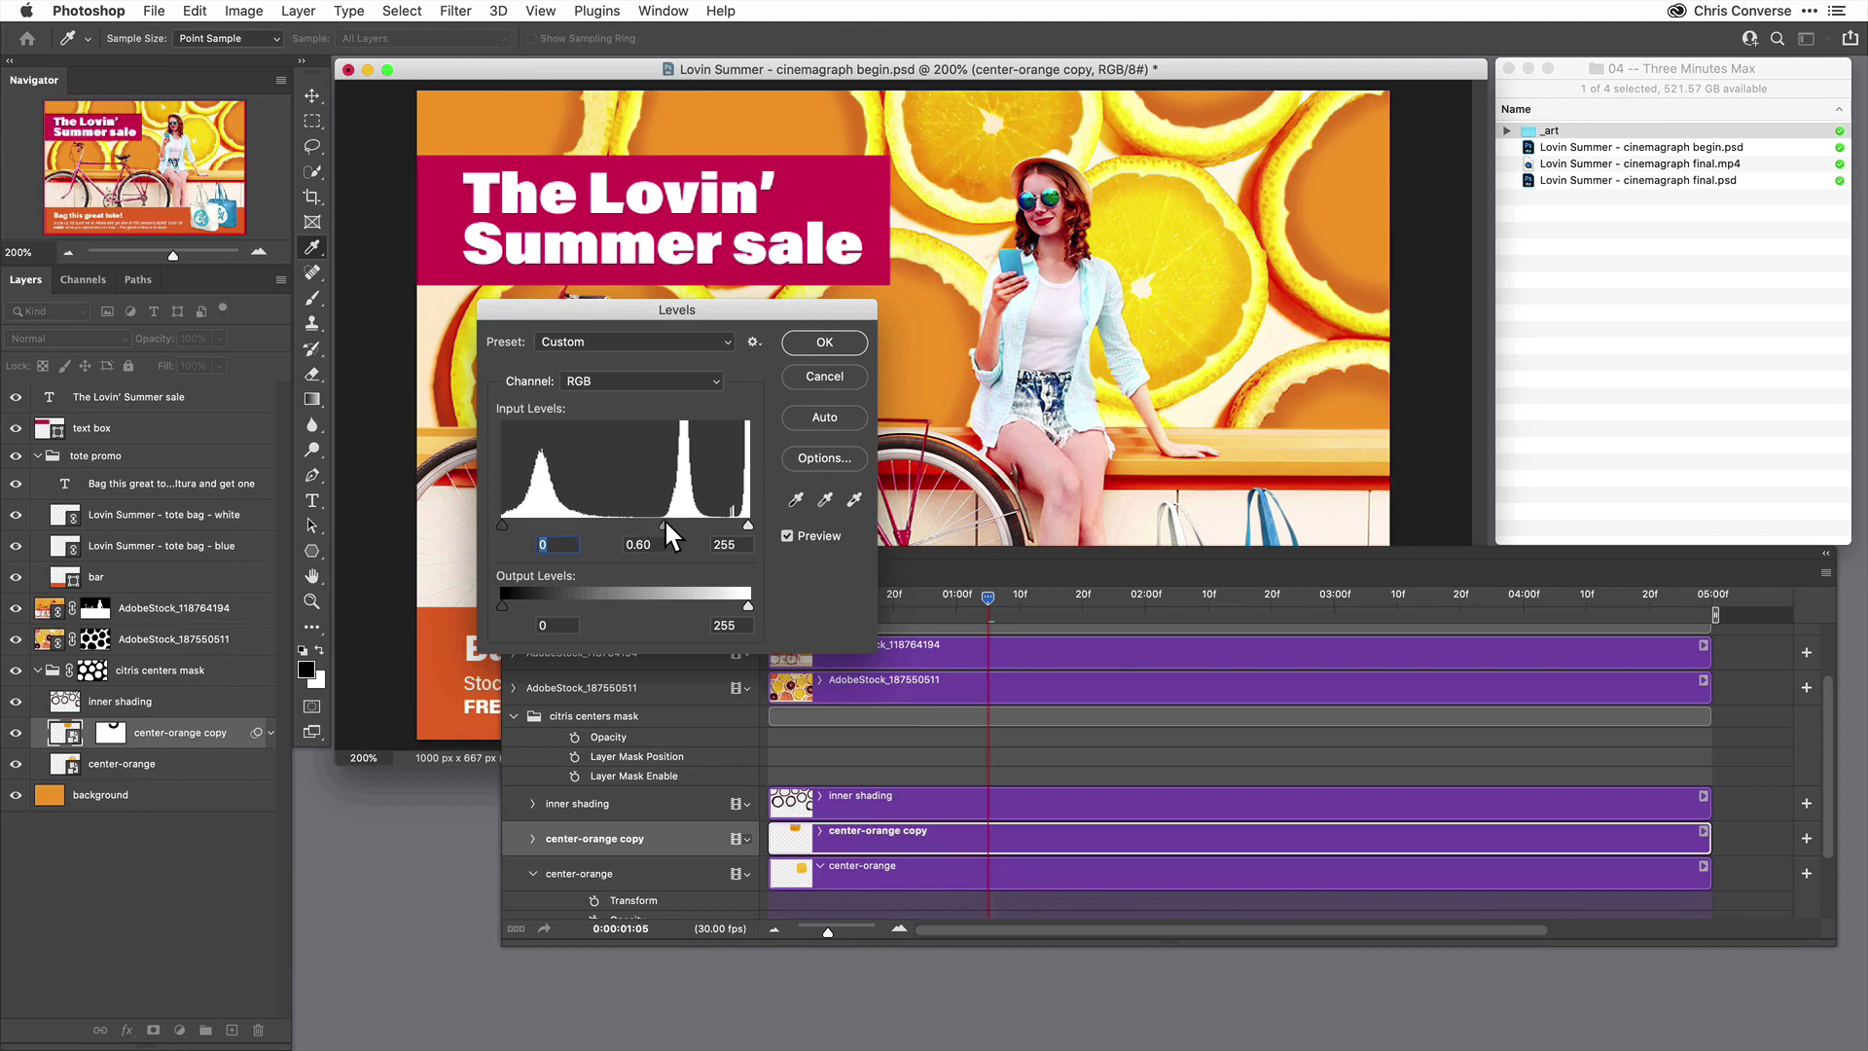
click(823, 343)
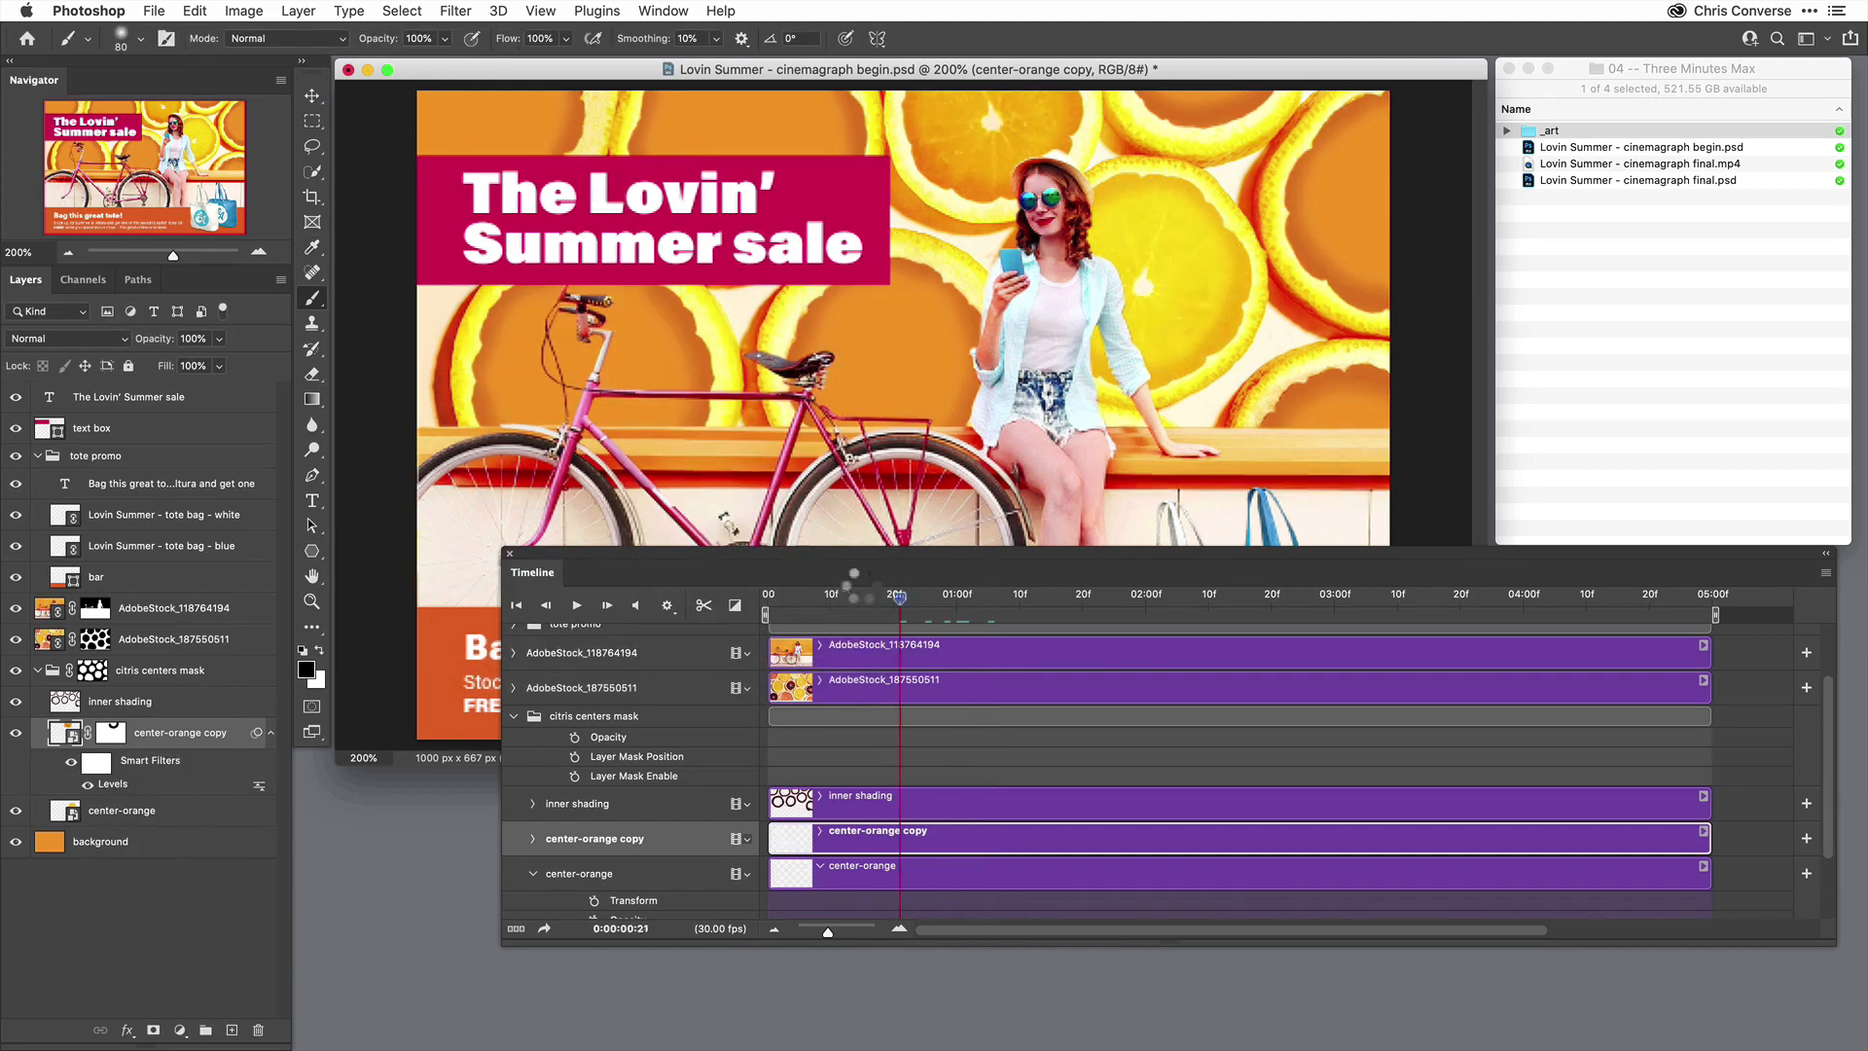
click(575, 605)
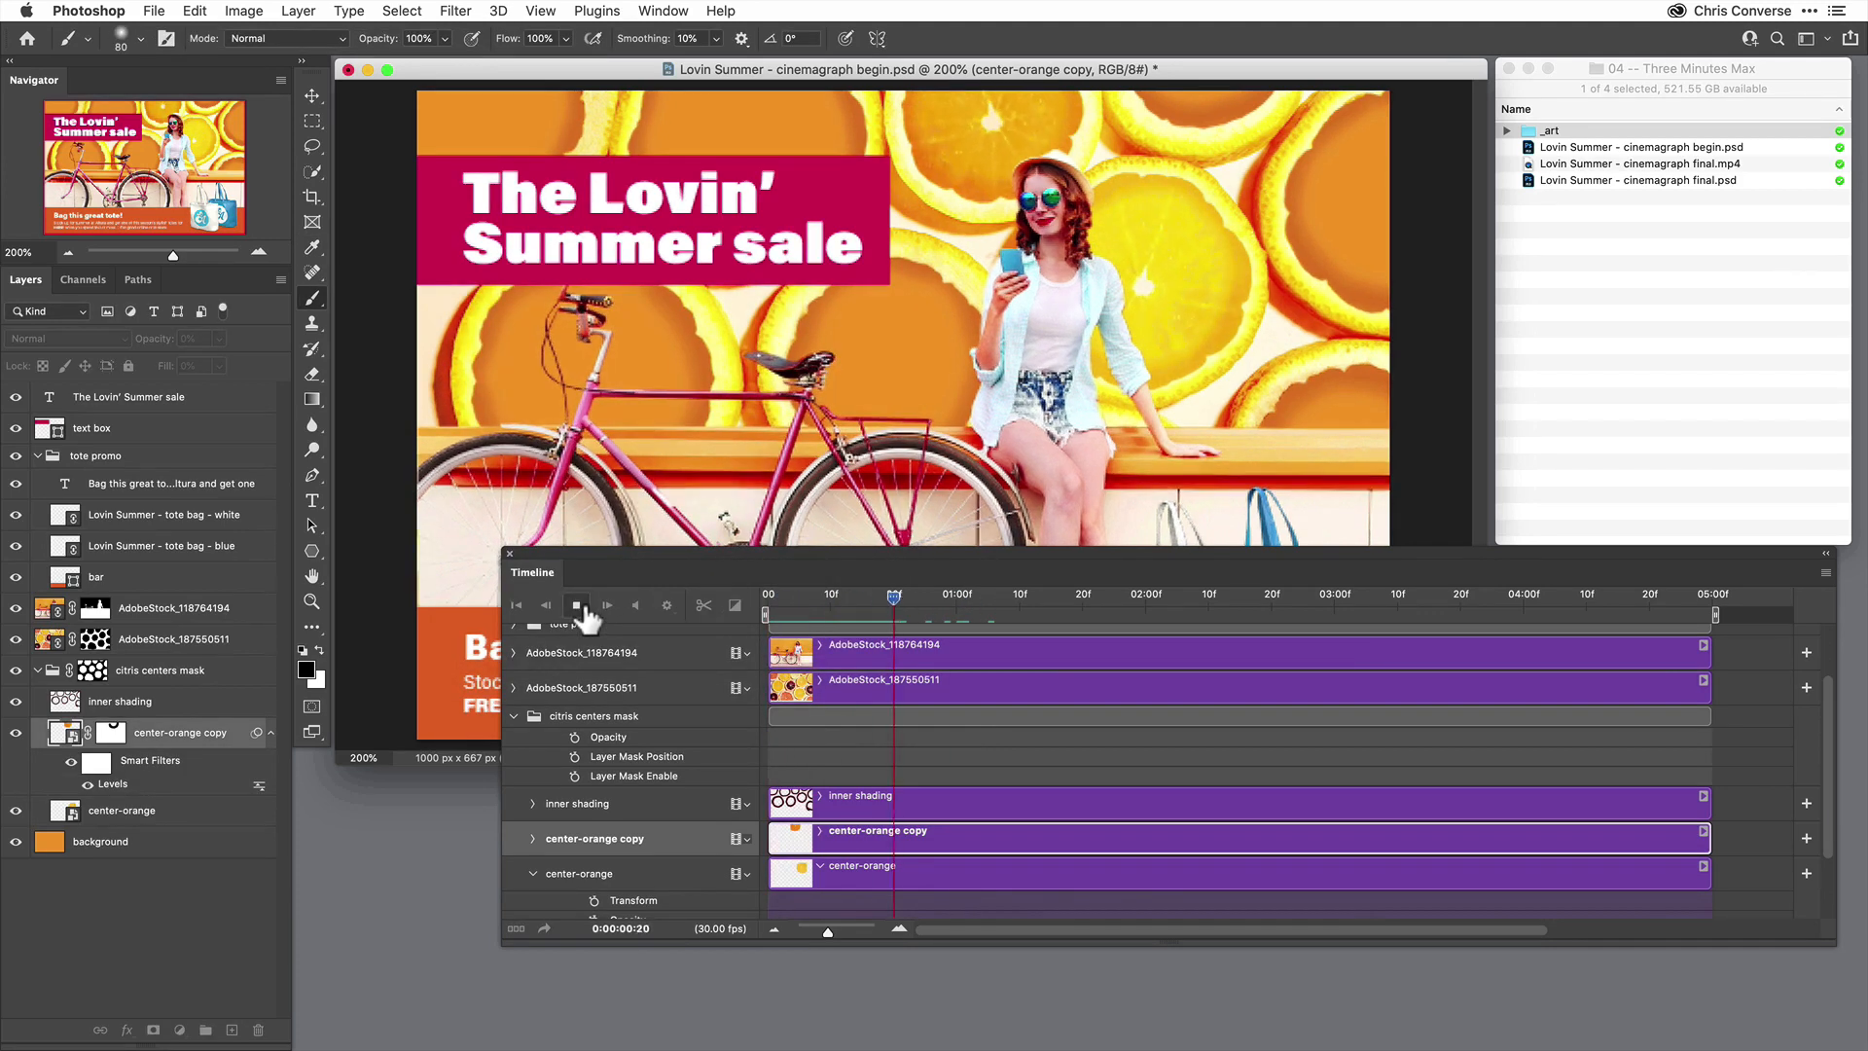
click(576, 605)
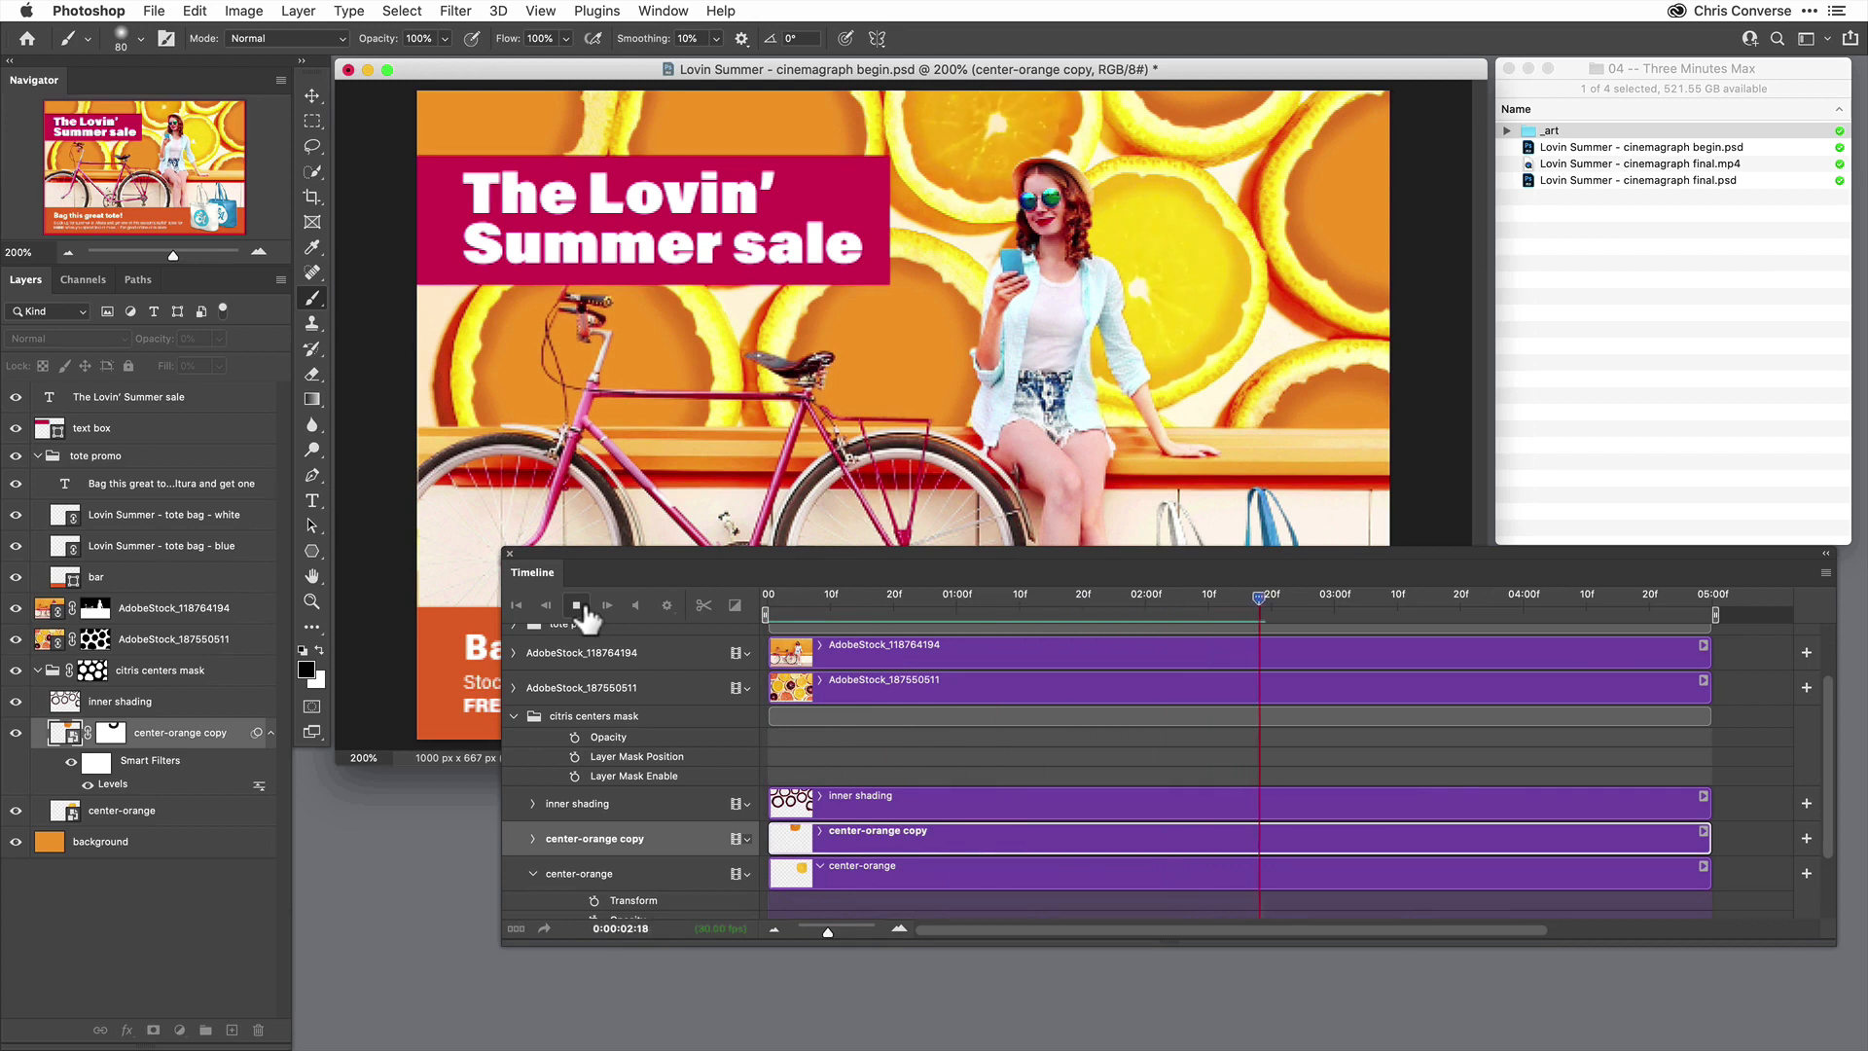
click(576, 605)
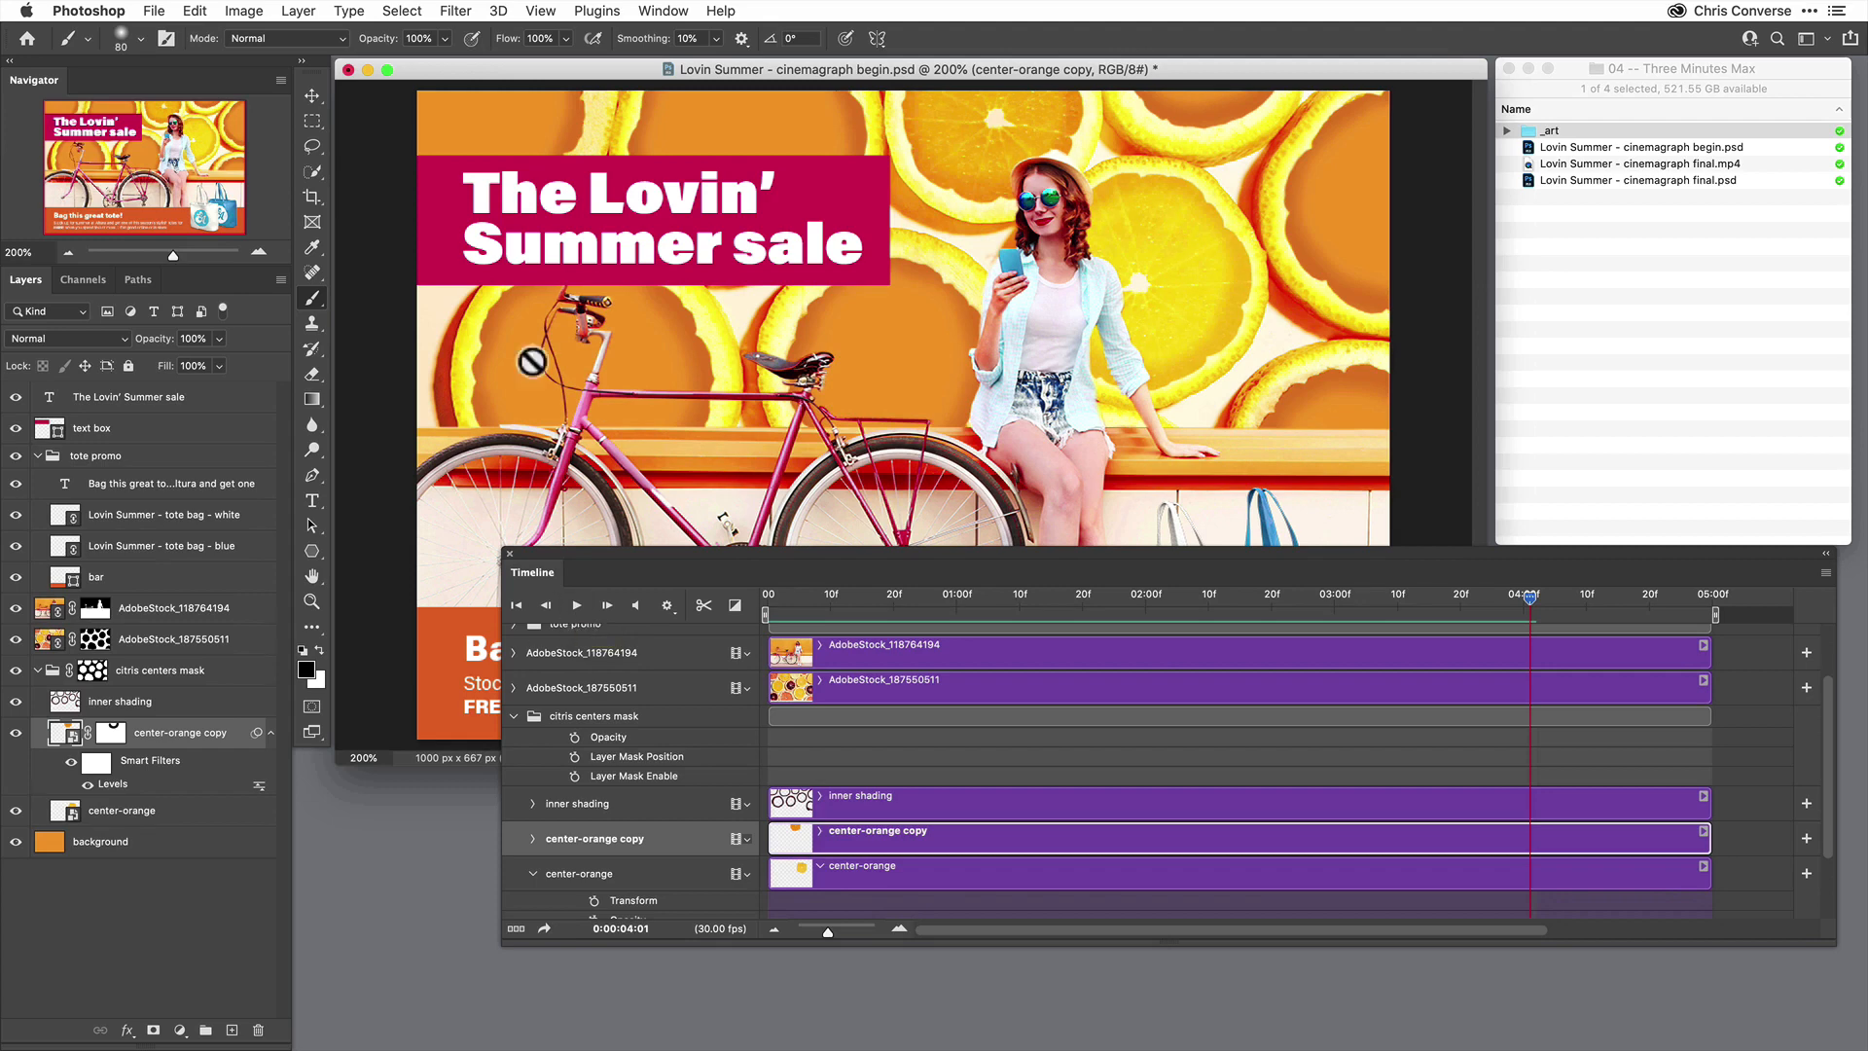
click(1638, 179)
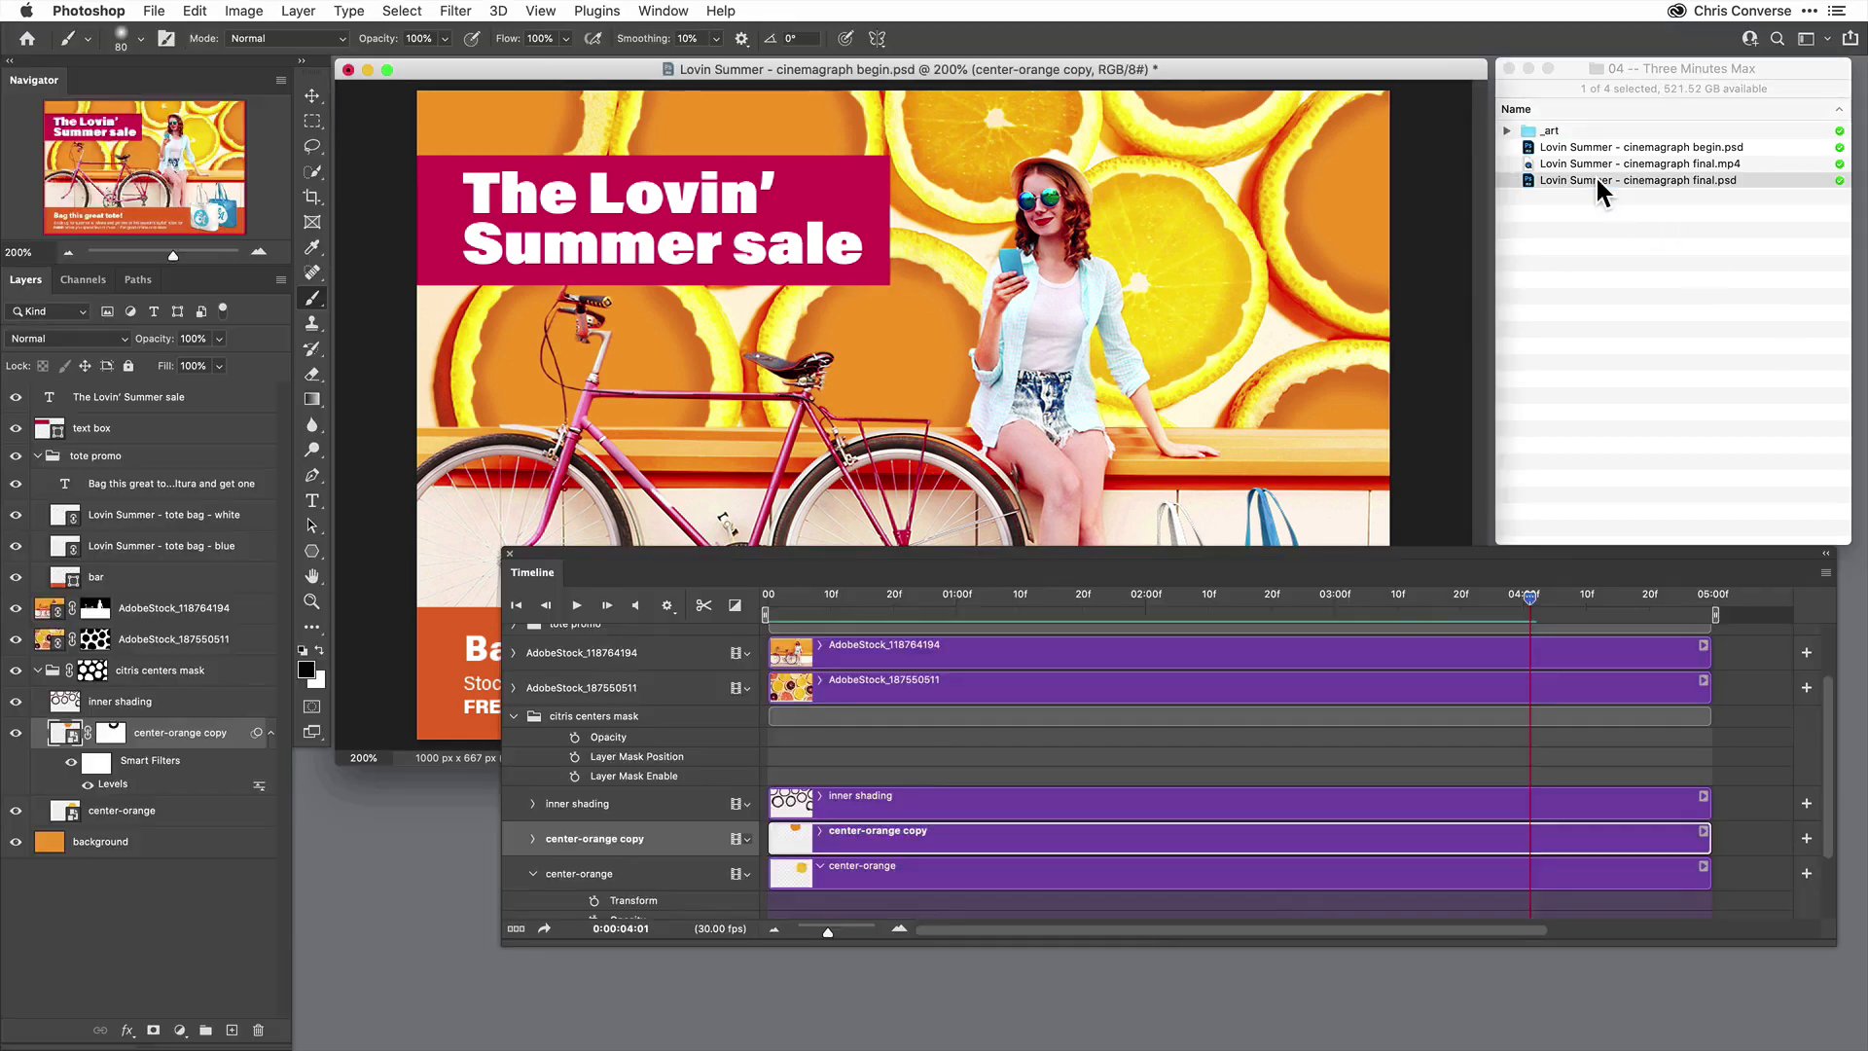